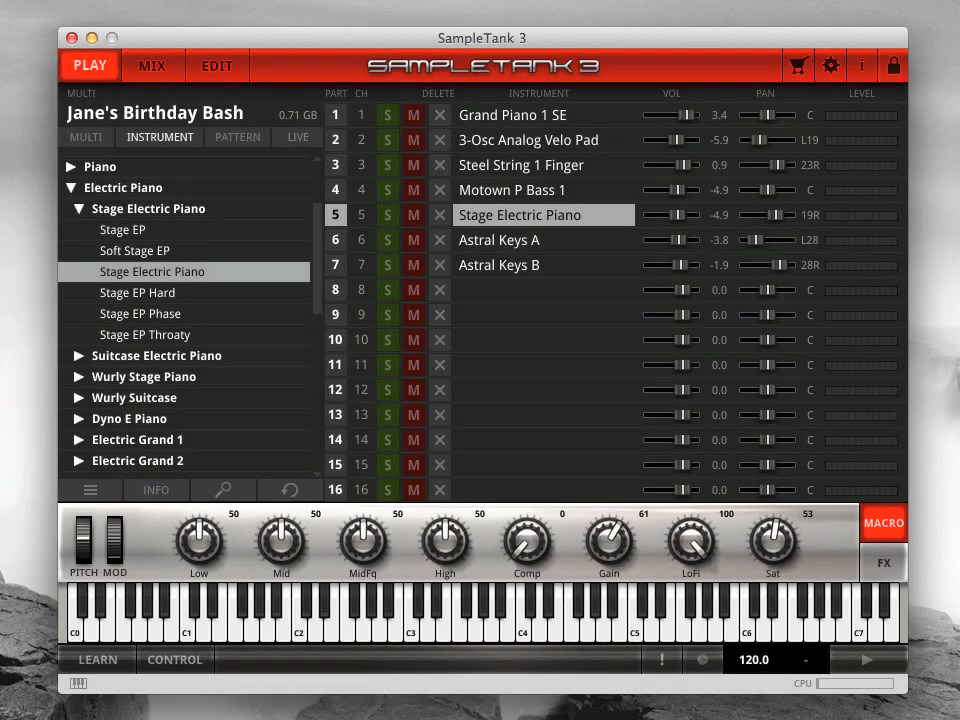
- Glance at the MIX and EDIT views, then create a new empty multi from the Multi menu
left_click(152, 64)
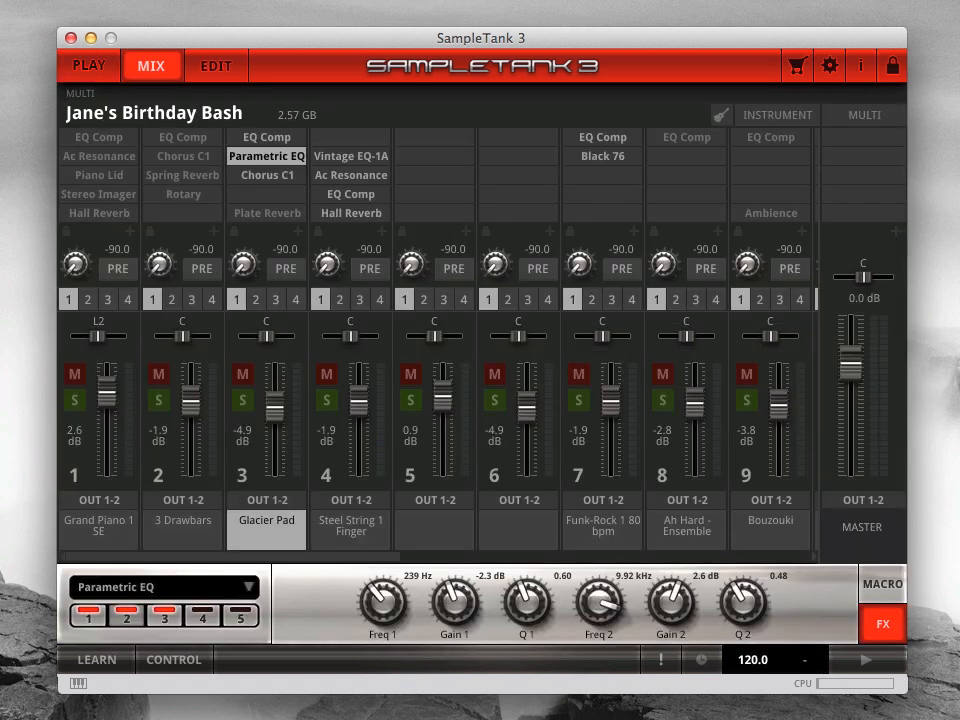
left_click(216, 66)
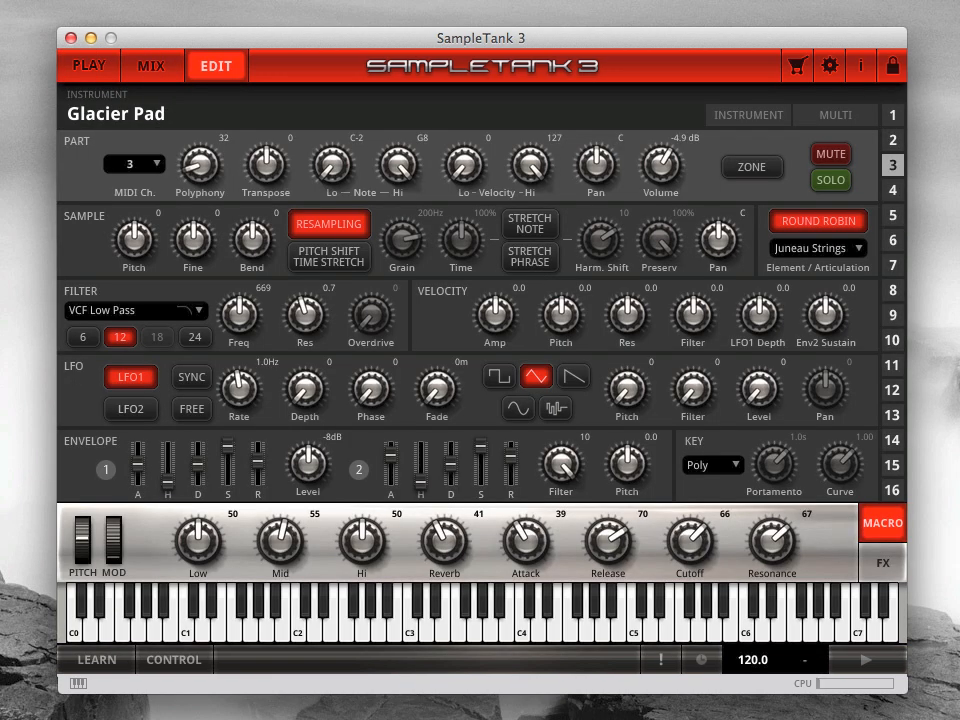
left_click(88, 64)
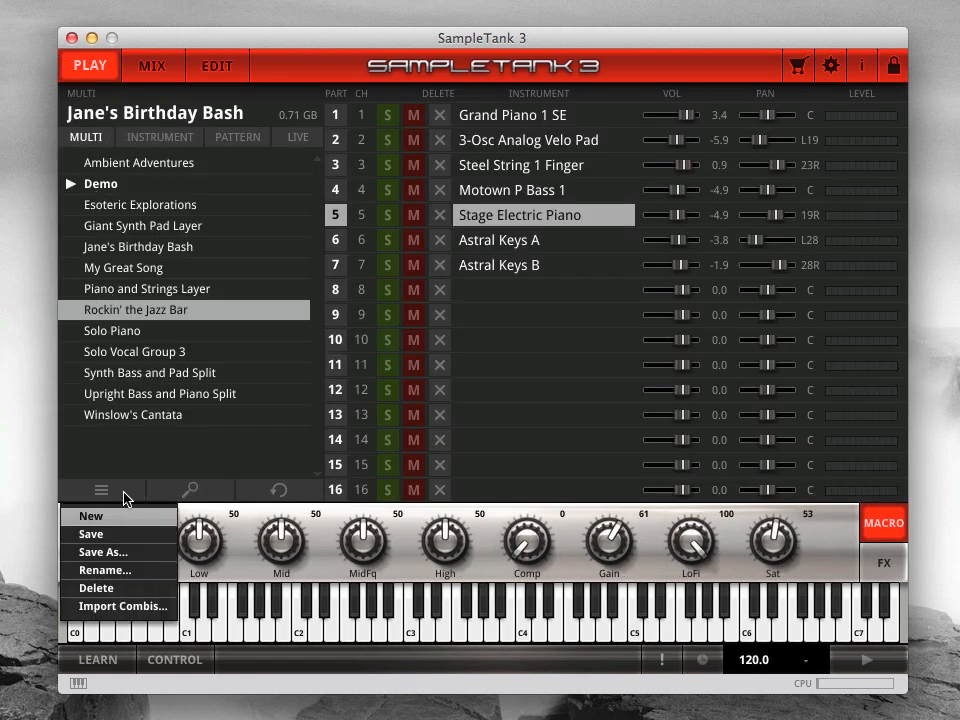
left_click(90, 516)
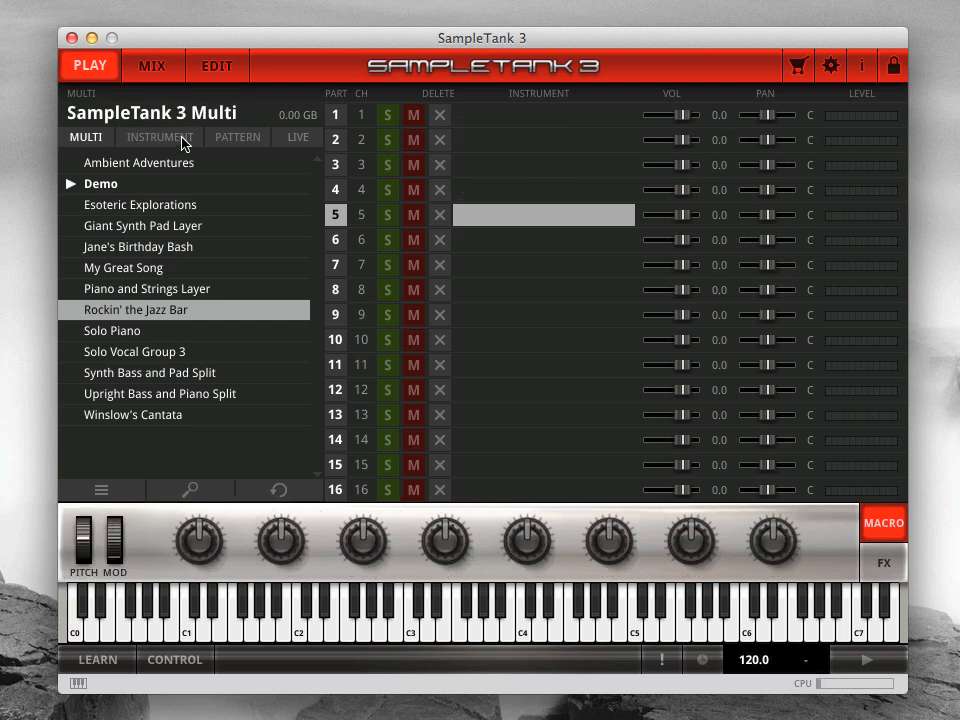
- Load Stage EP on part 1 and 3-Osc Analog Velo Pad on part 2, lowering part 2 to -10.5
left_click(160, 136)
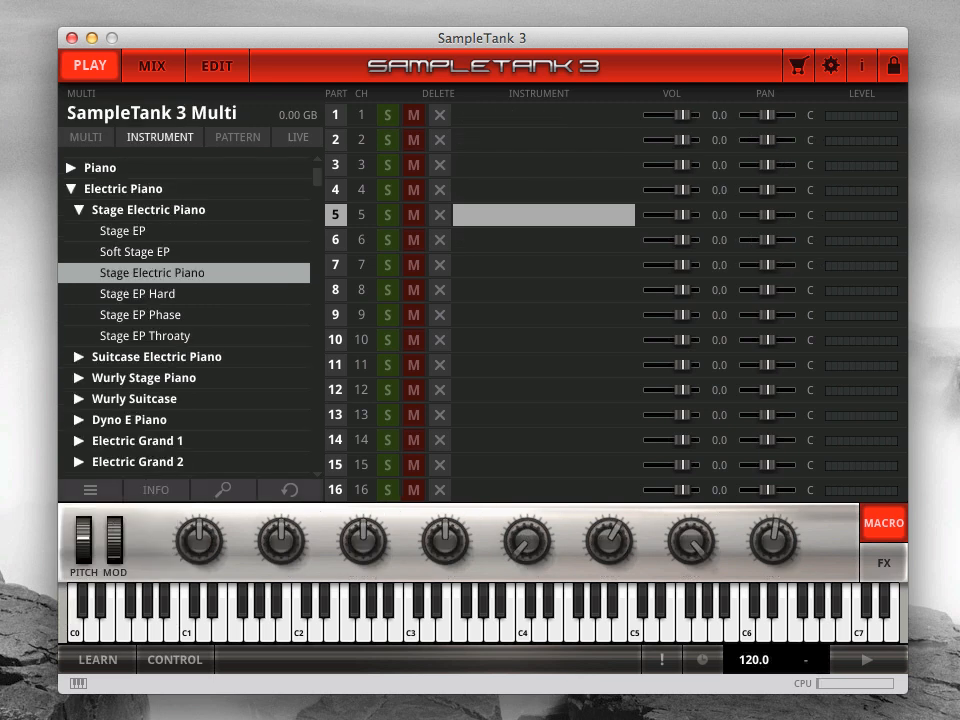
mouse_move(572, 120)
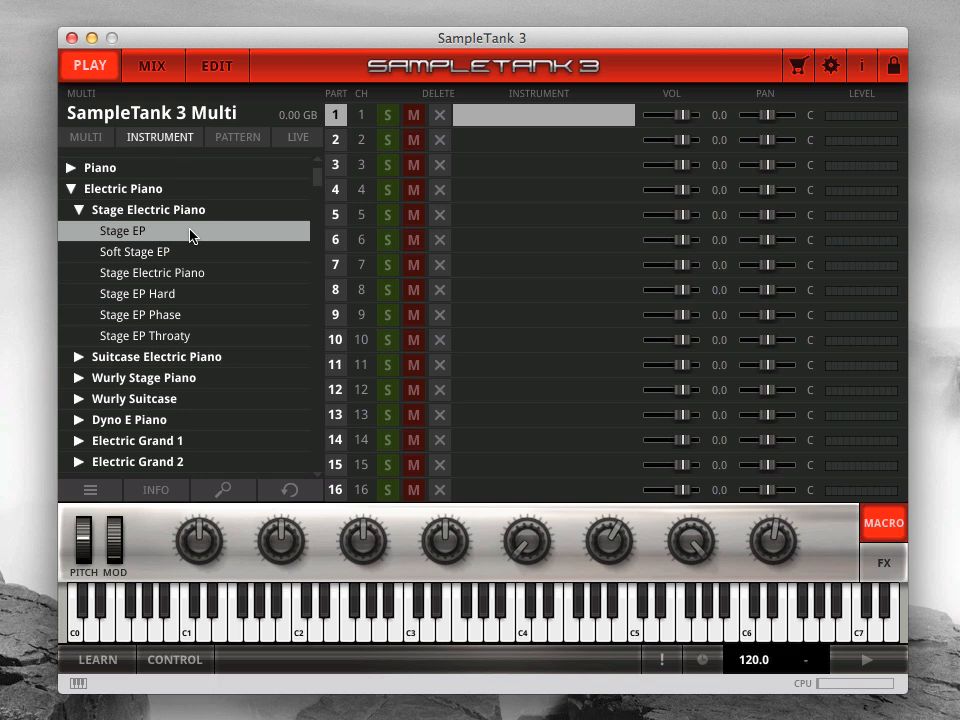
double_click(122, 232)
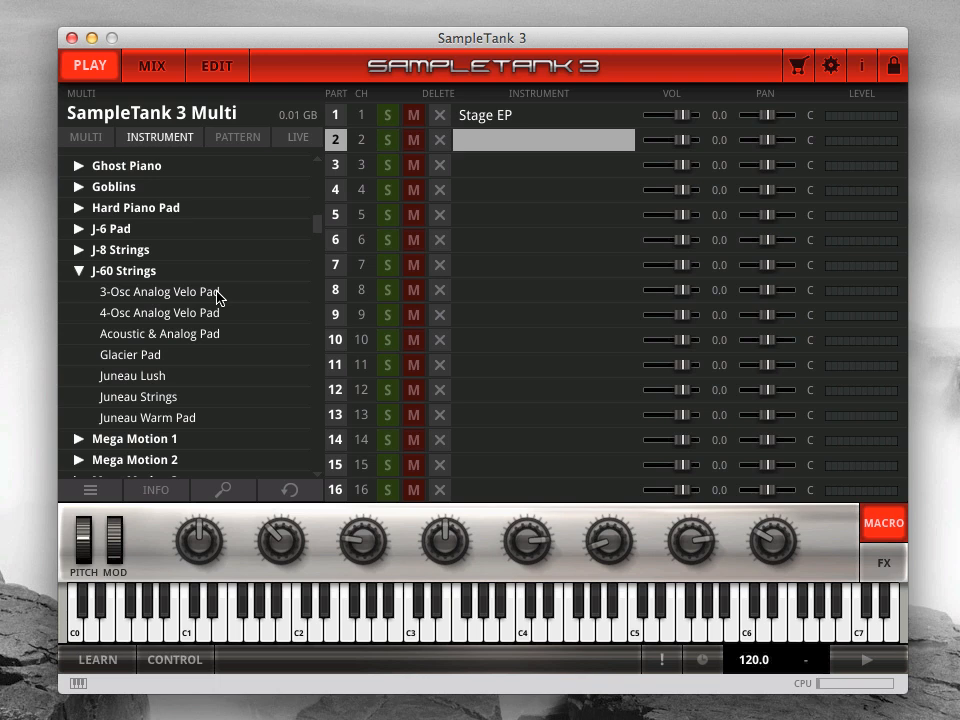
double_click(156, 292)
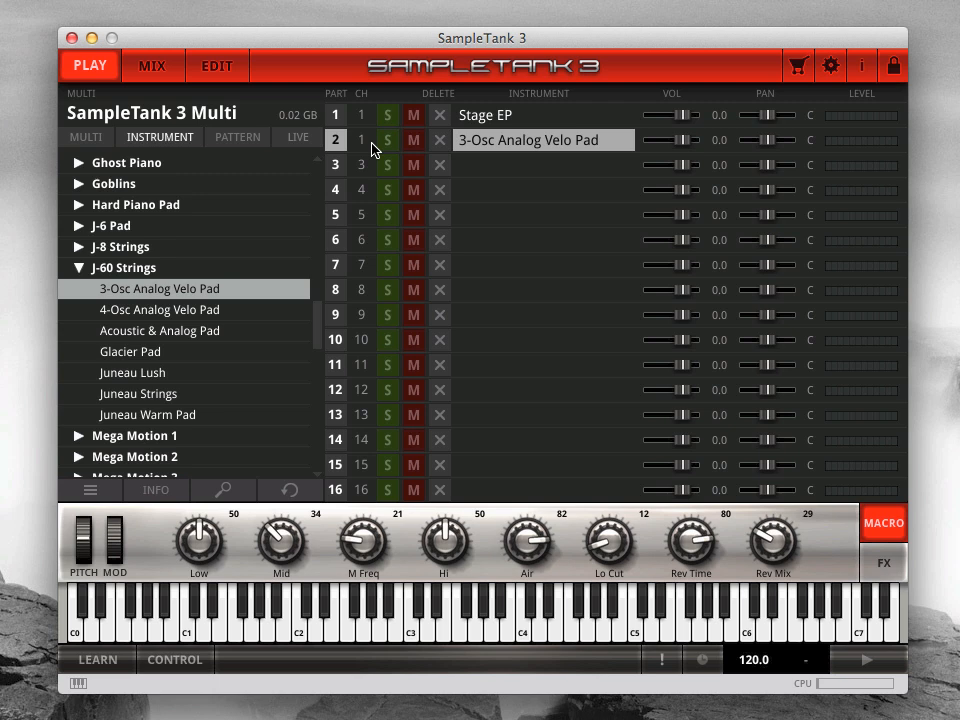
left_click_drag(684, 140, 678, 144)
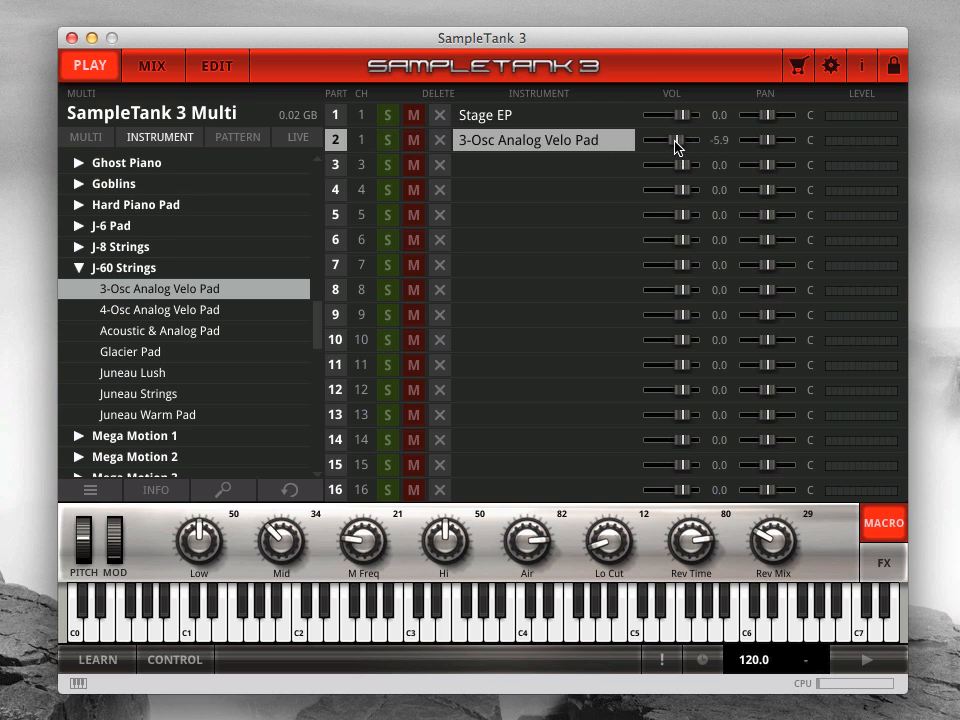
left_click_drag(678, 140, 672, 140)
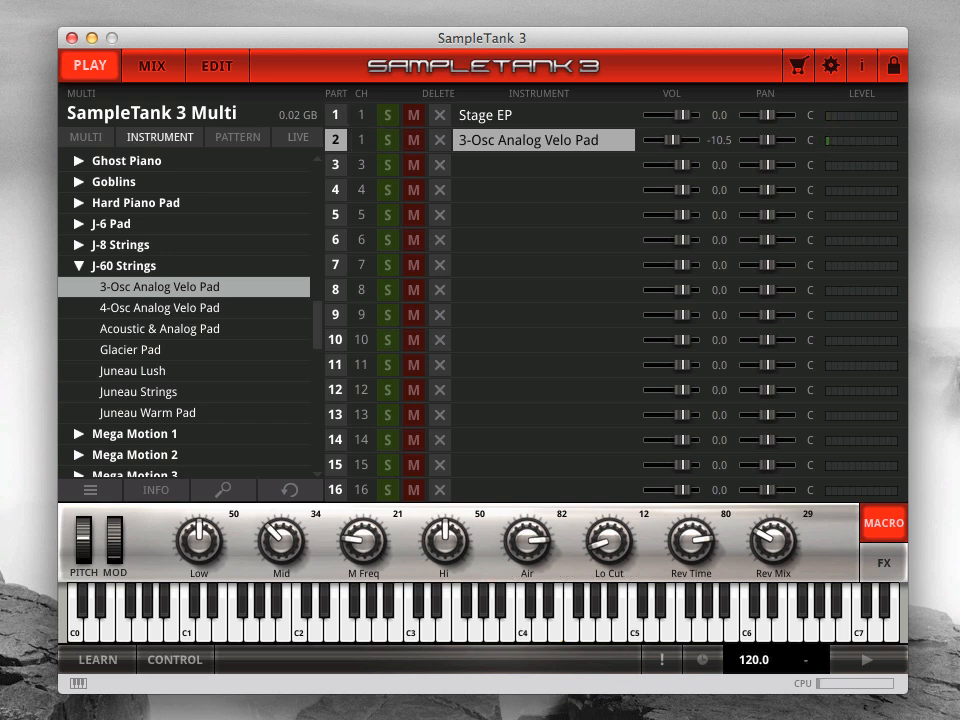
- Solo-check part 2, then replace its pad with 4-Osc Analog Velo Pad at -7.0
left_click(388, 140)
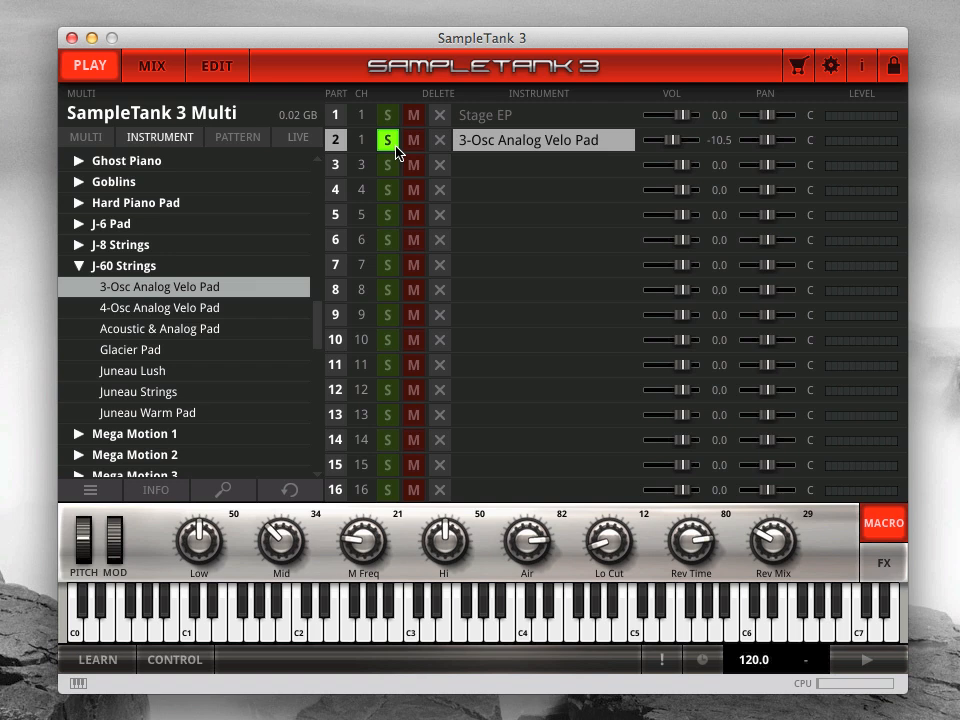
left_click(412, 140)
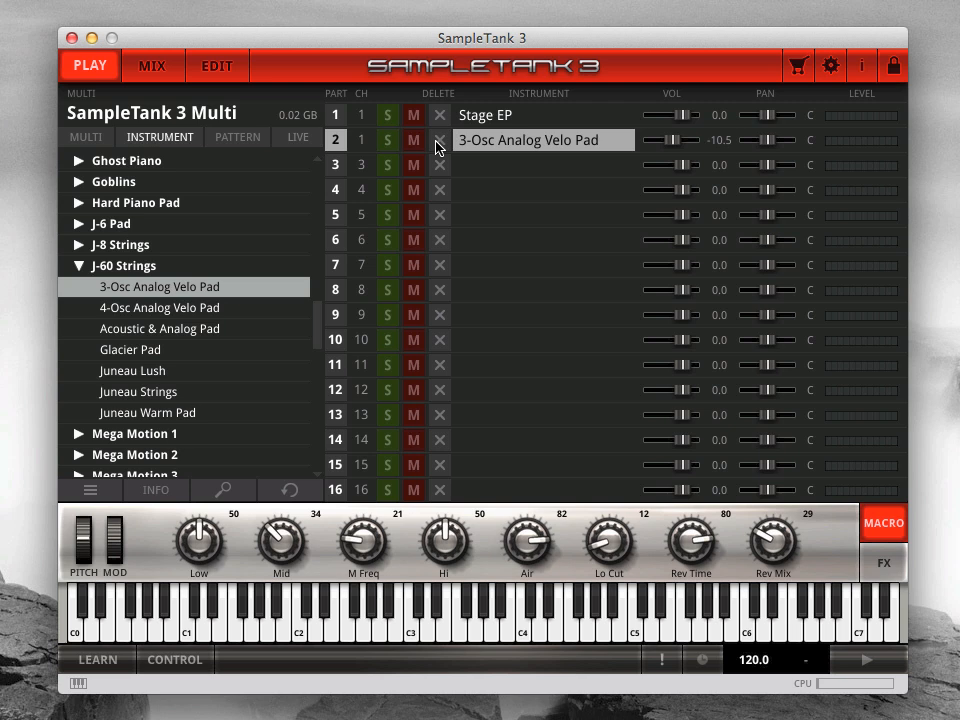
left_click(440, 140)
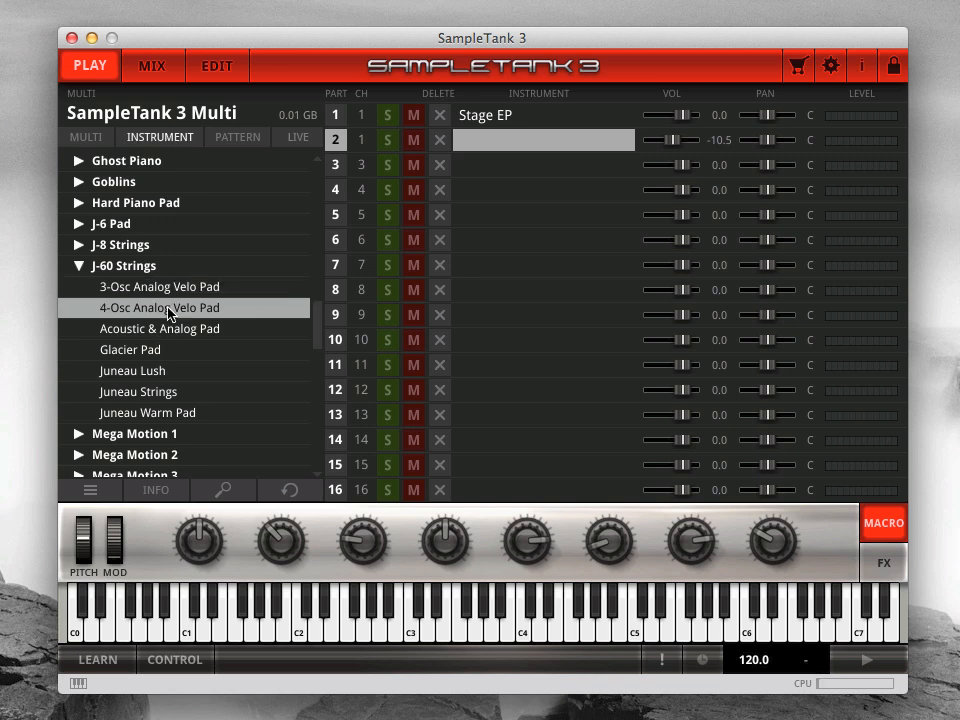
double_click(160, 308)
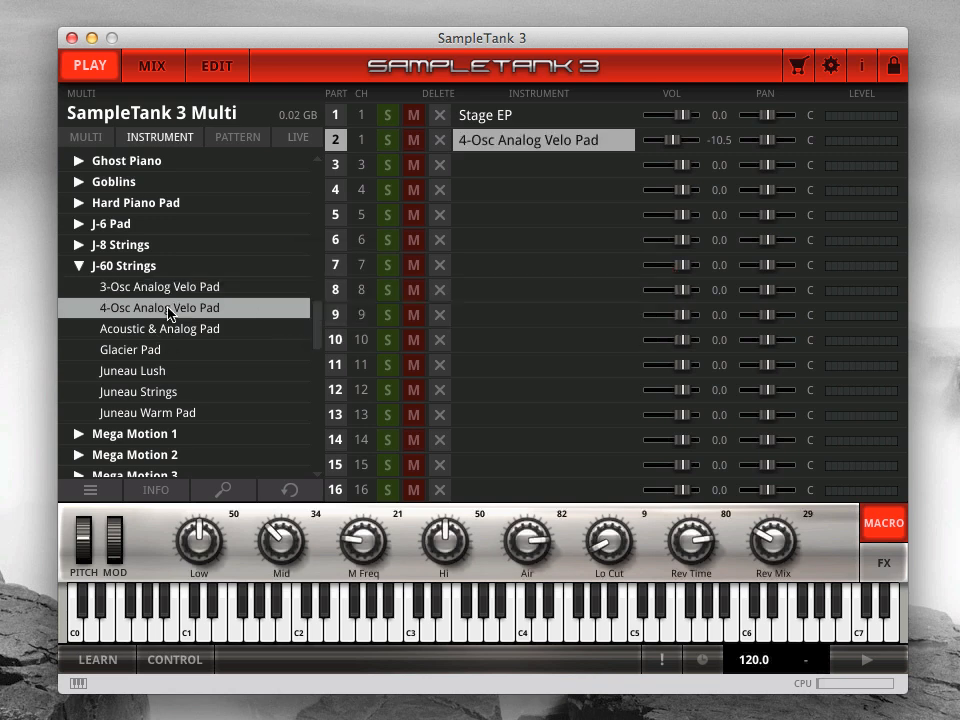
mouse_move(676, 146)
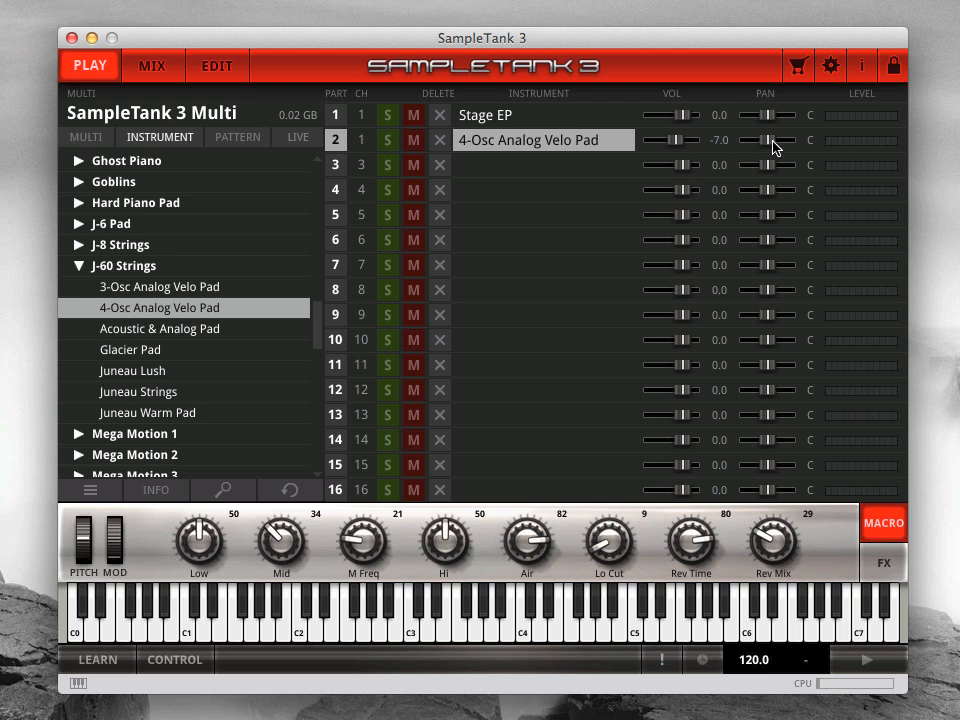
left_click_drag(768, 140, 776, 140)
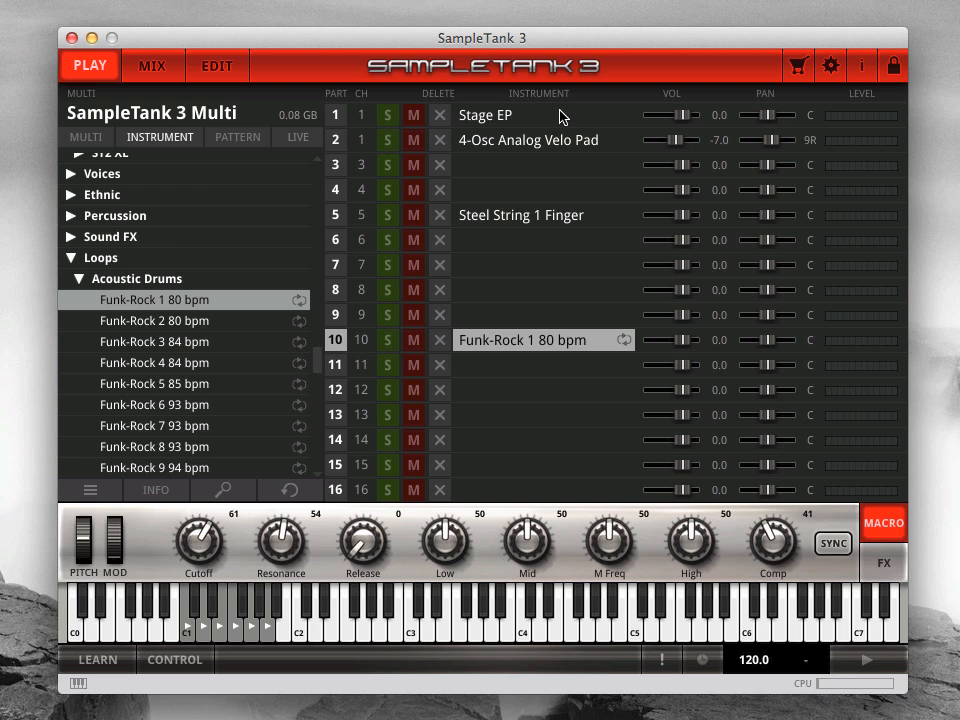
- Select the Stage EP and Steel String 1 Finger parts and preview another Steel String variant
left_click(486, 114)
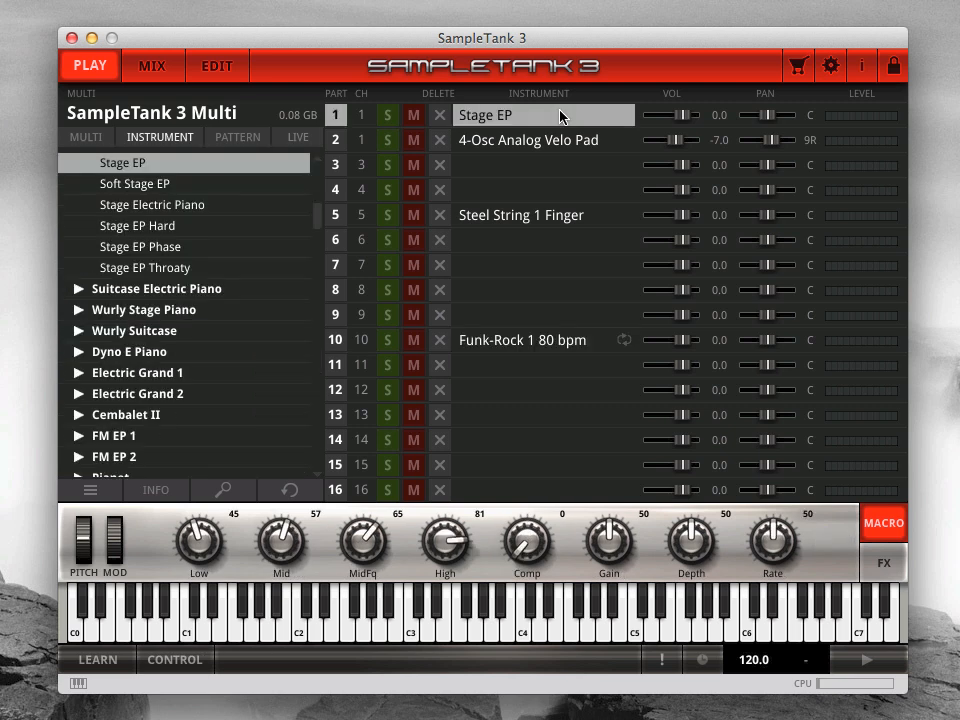
mouse_move(568, 220)
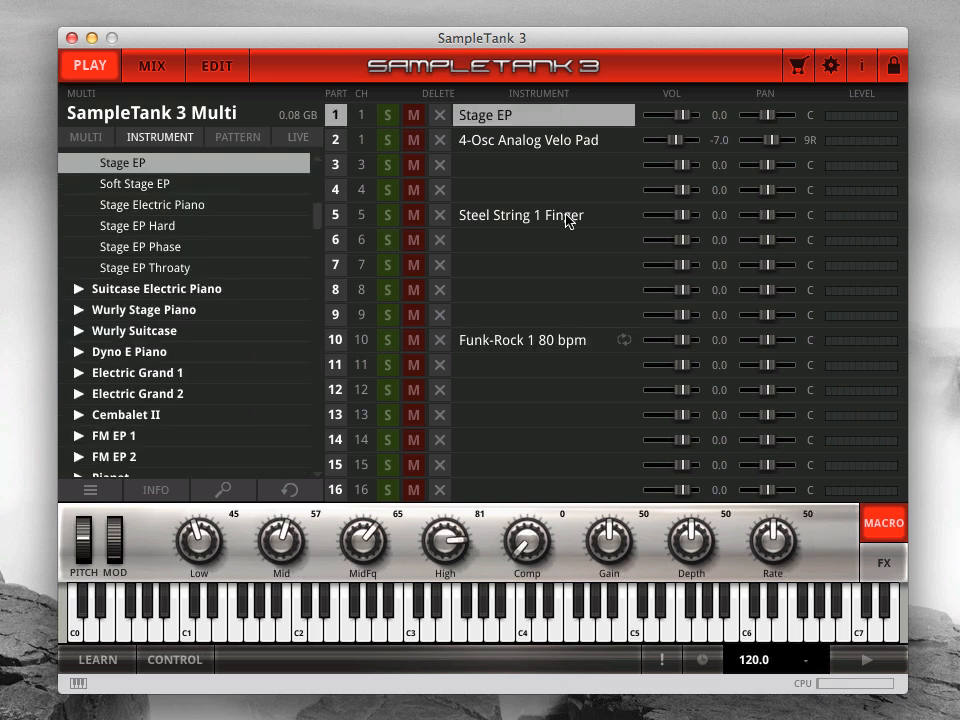
left_click(544, 214)
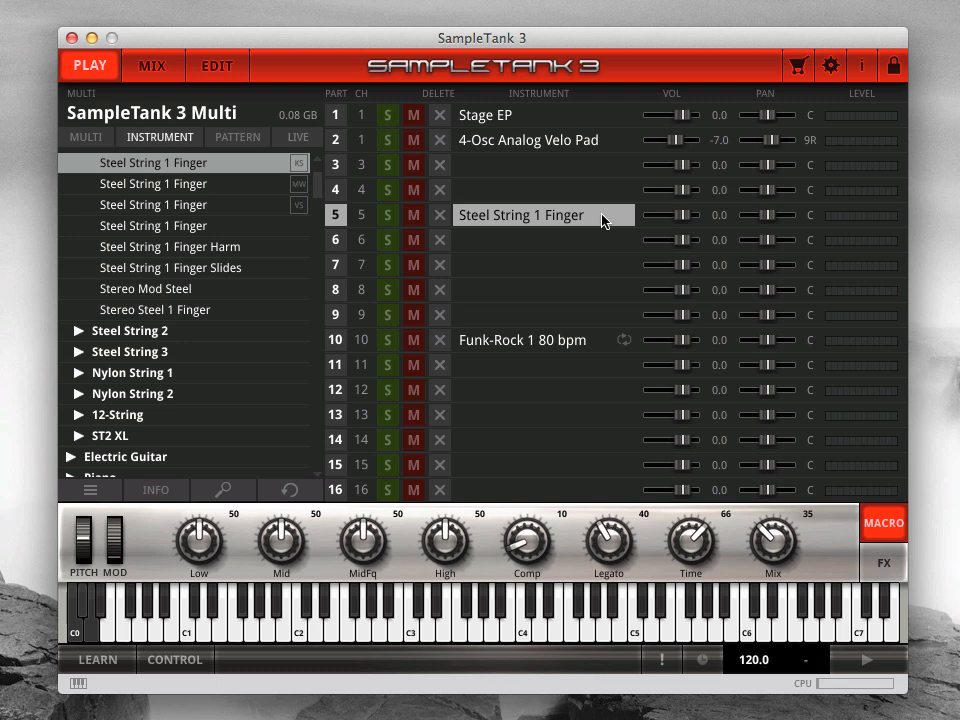
left_click(74, 620)
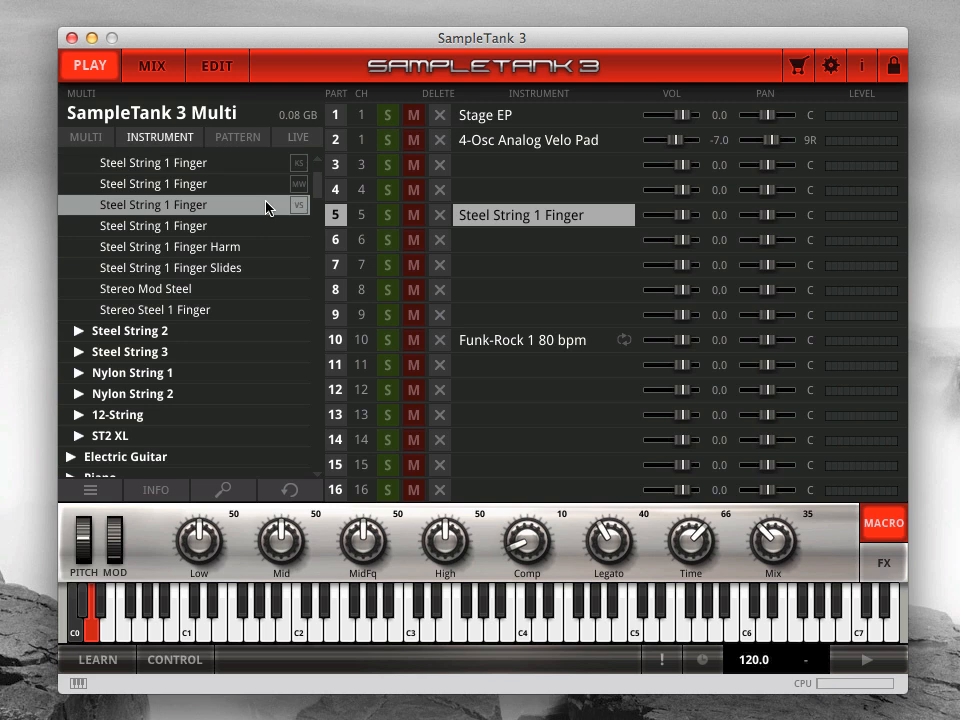
mouse_move(258, 184)
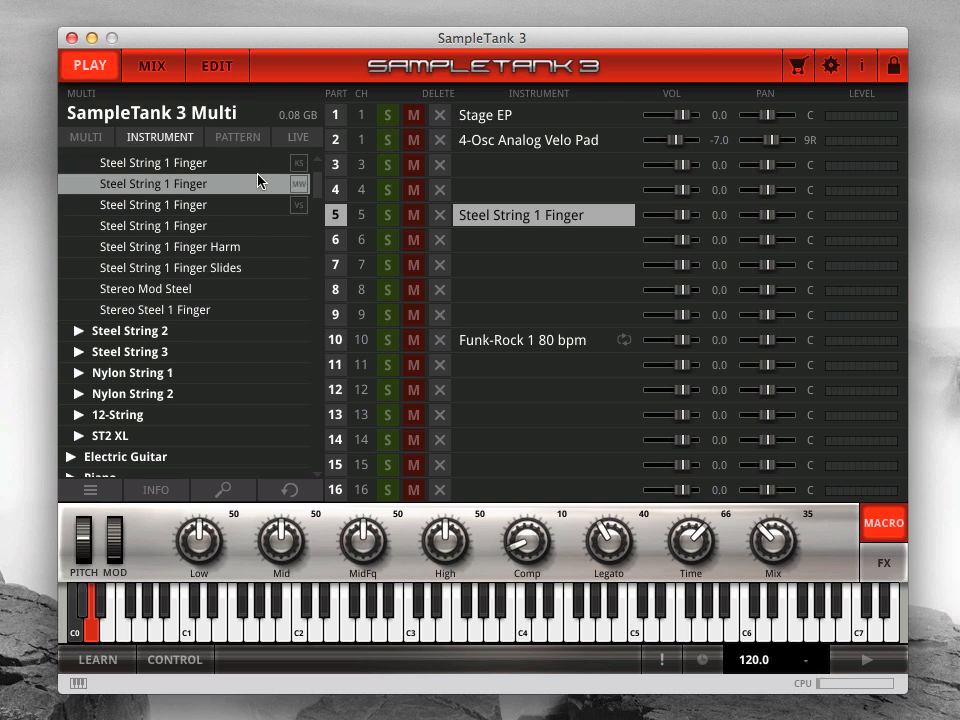
mouse_move(278, 164)
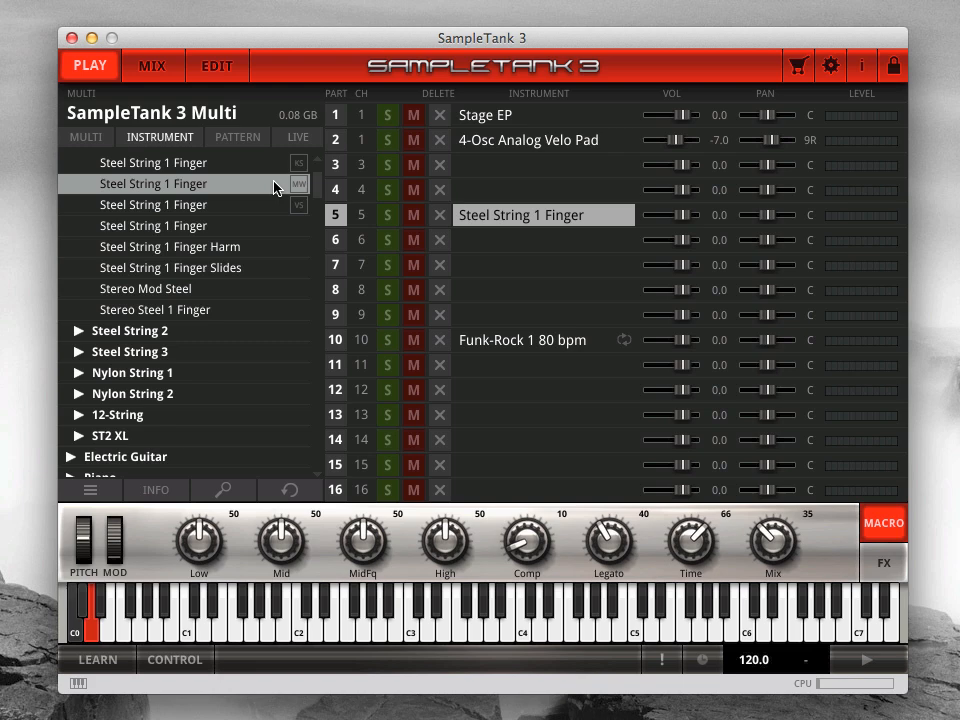
mouse_move(552, 336)
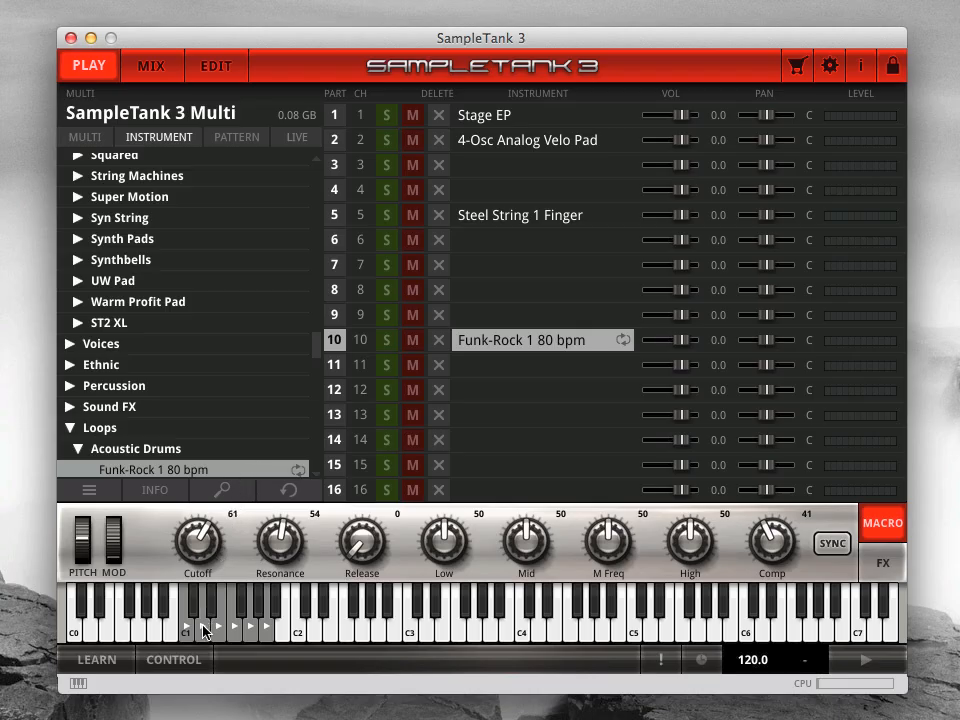
- Trigger the Funk-Rock 1 80 bpm loop, sync it to tempo and audition it again
left_click(204, 616)
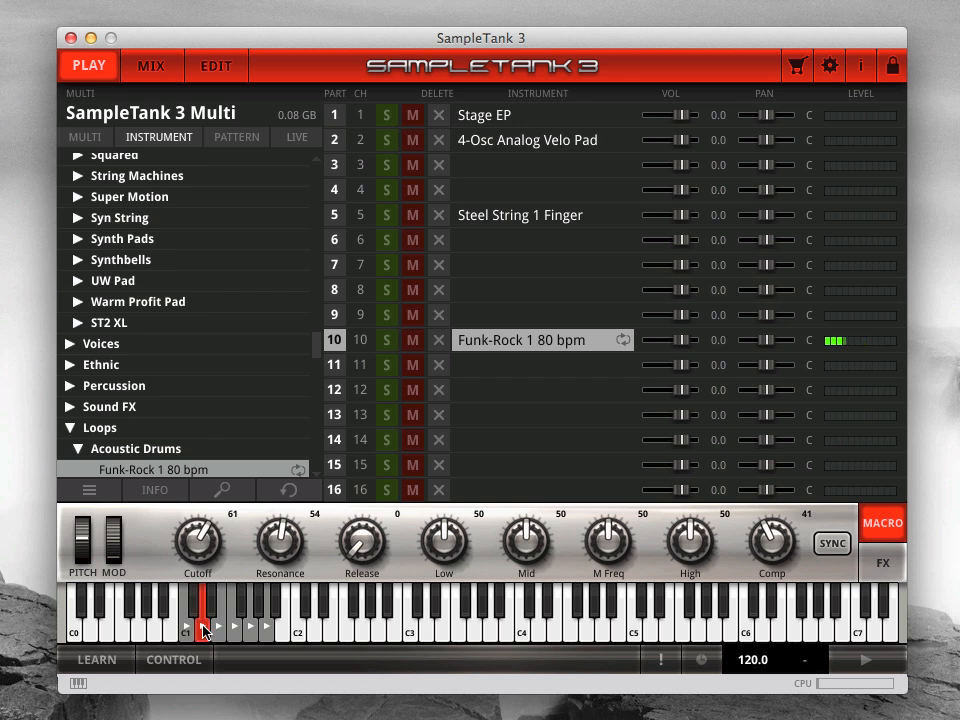
left_click(204, 610)
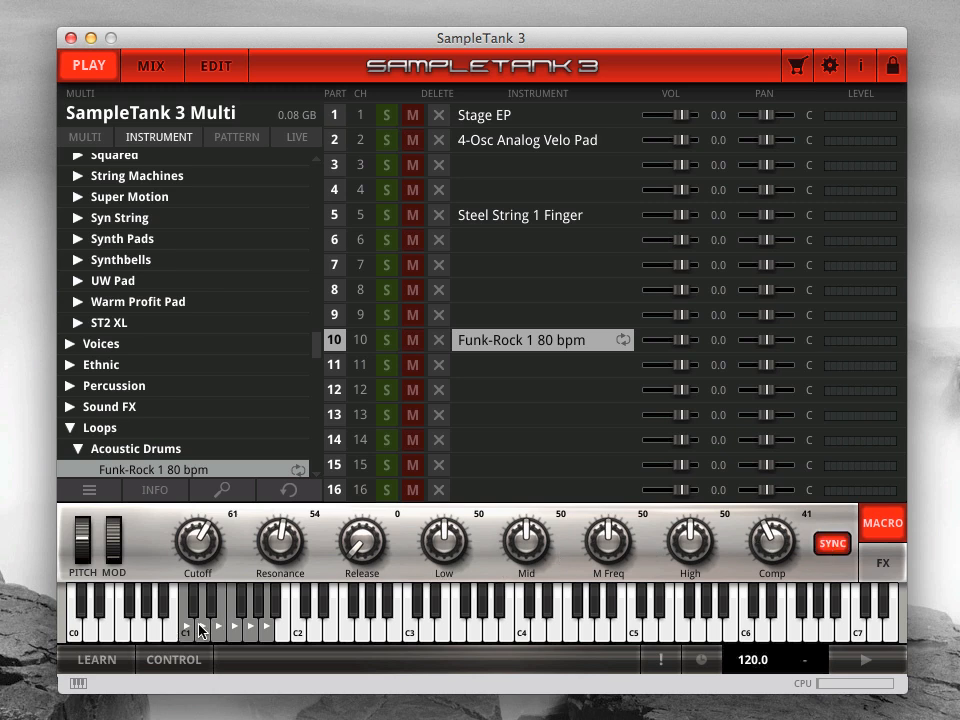
left_click(204, 610)
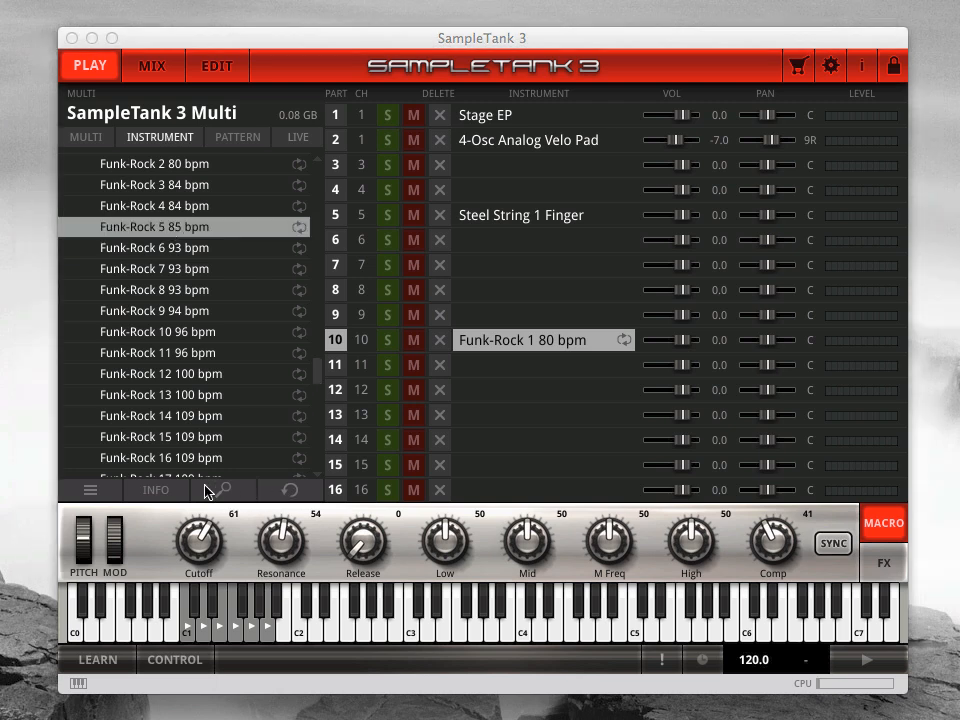
mouse_move(90, 498)
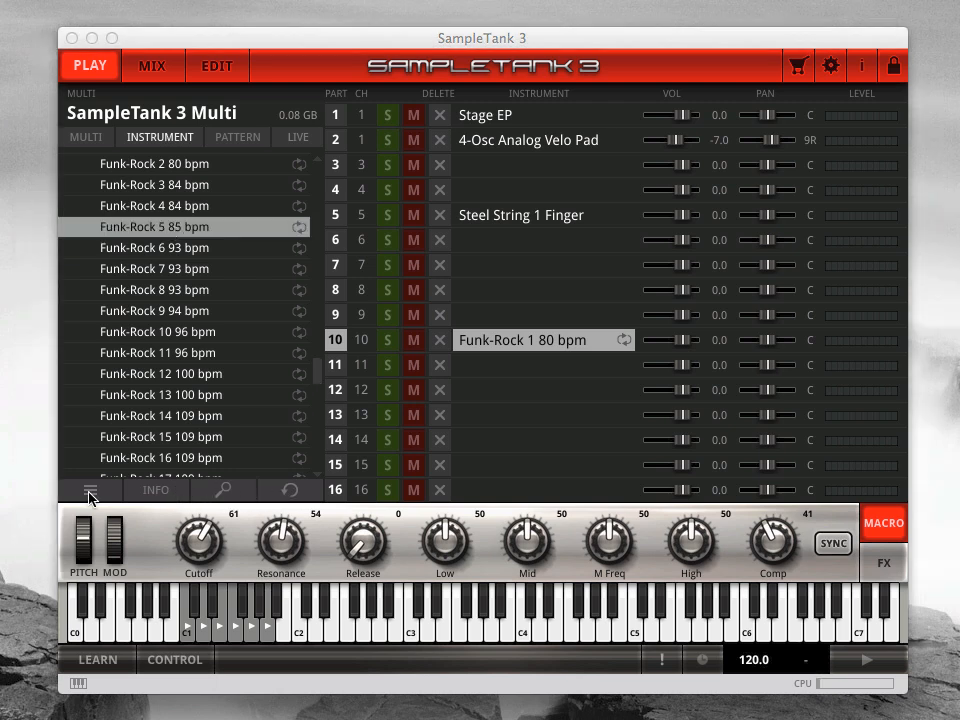
mouse_move(112, 492)
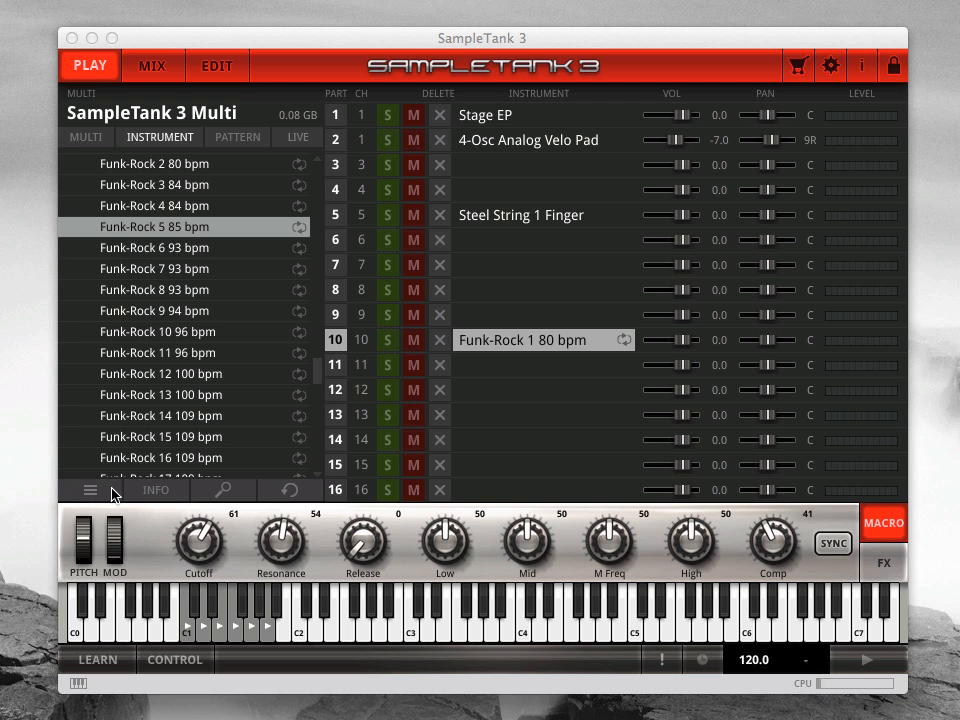
- Open the browser's multi management options menu
left_click(88, 488)
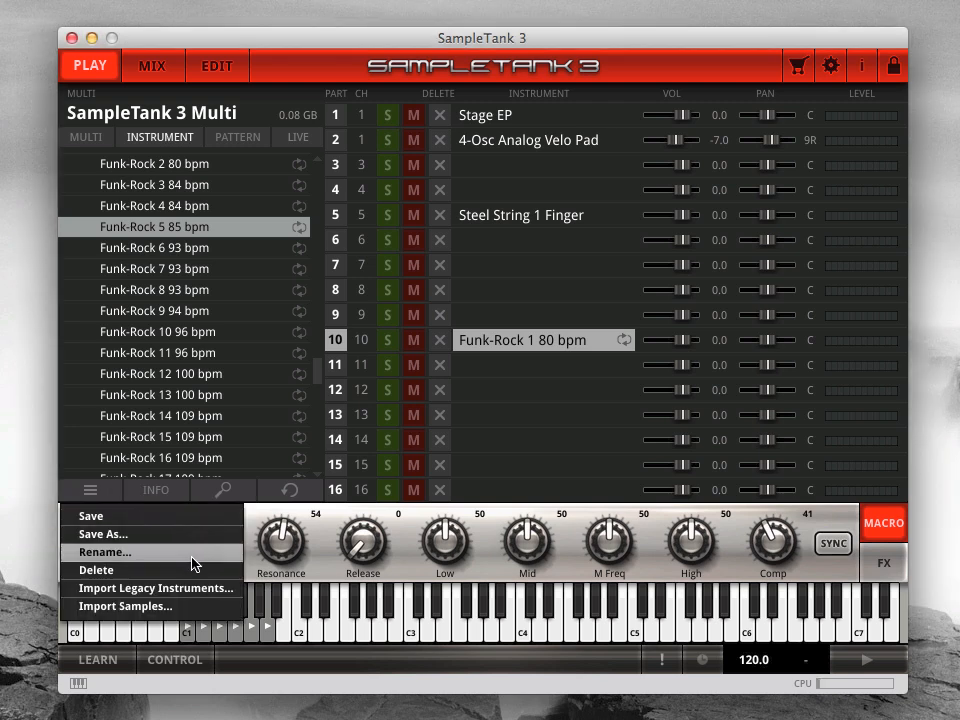
mouse_move(196, 588)
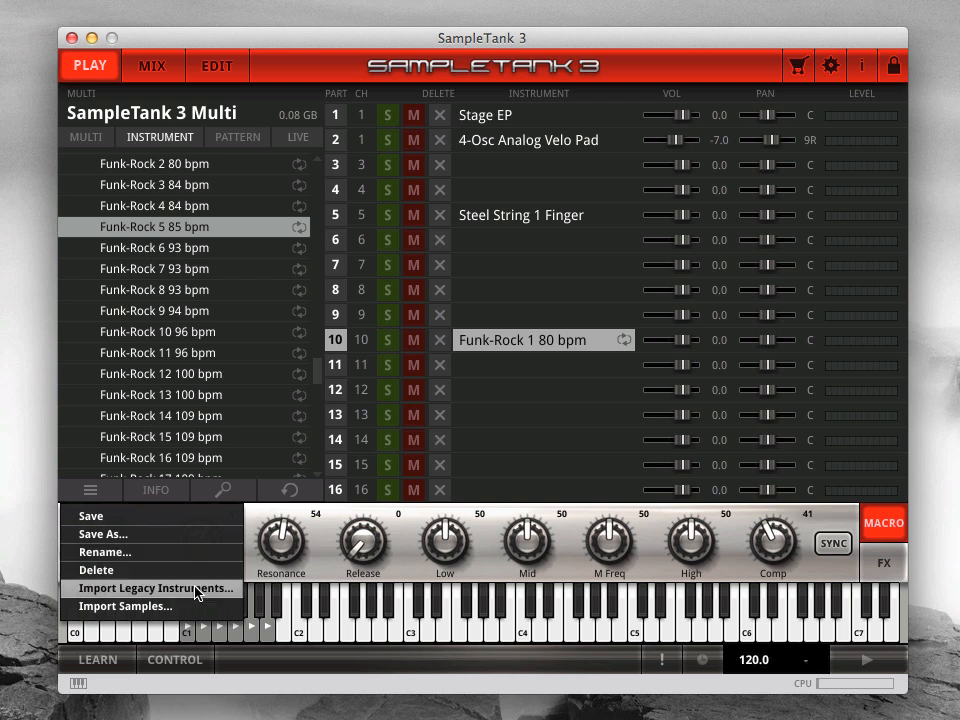
mouse_move(238, 592)
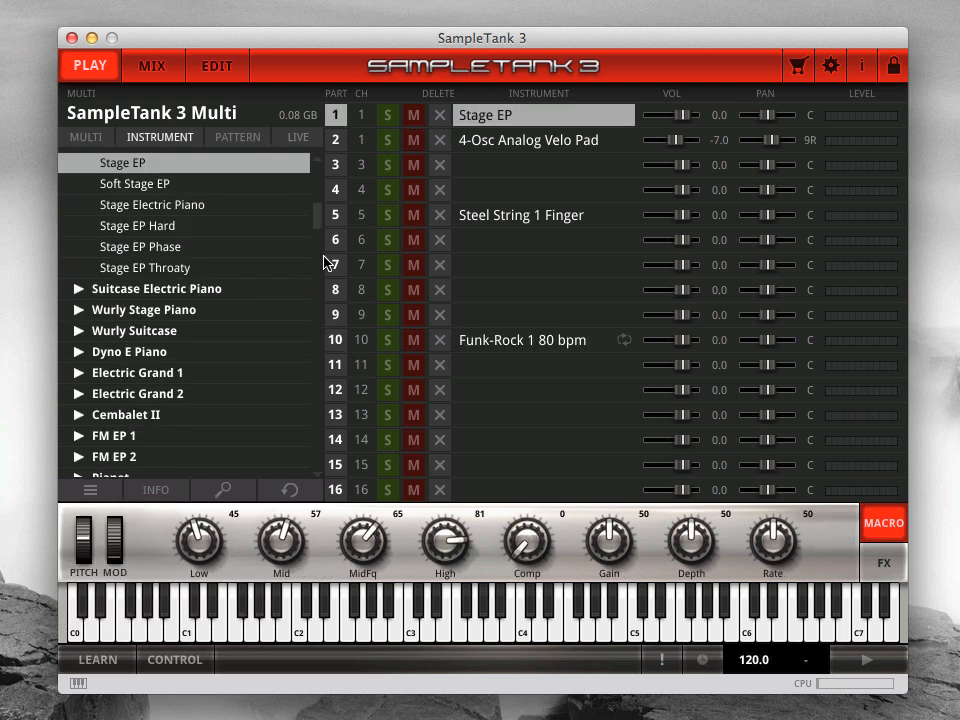
mouse_move(180, 492)
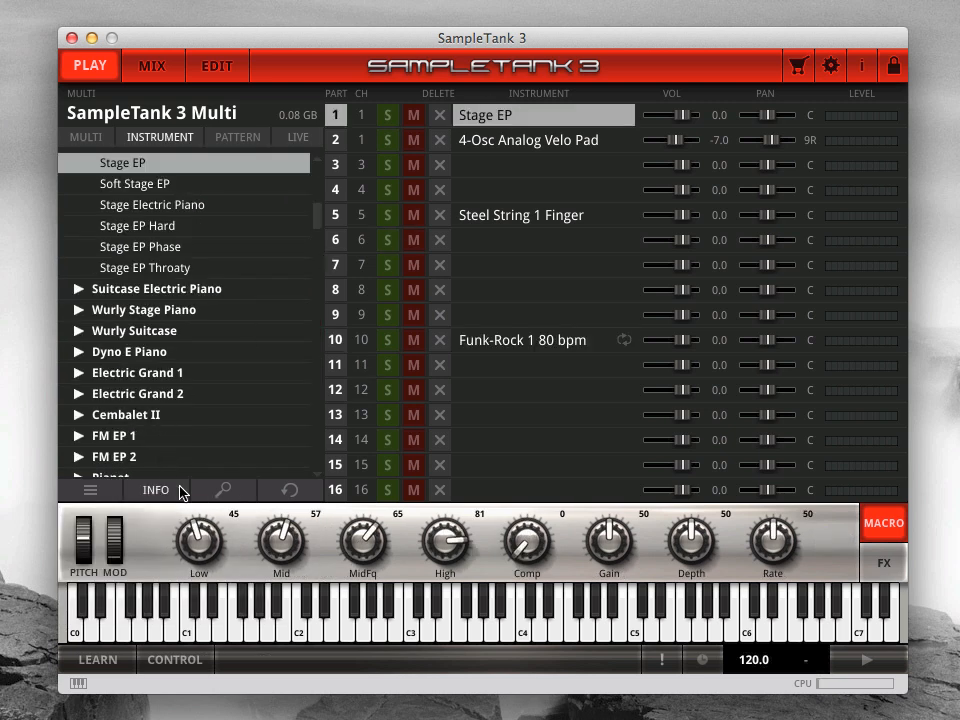
- Browse instrument details in INFO view and load Motown P Bass 1 onto part 1
left_click(156, 488)
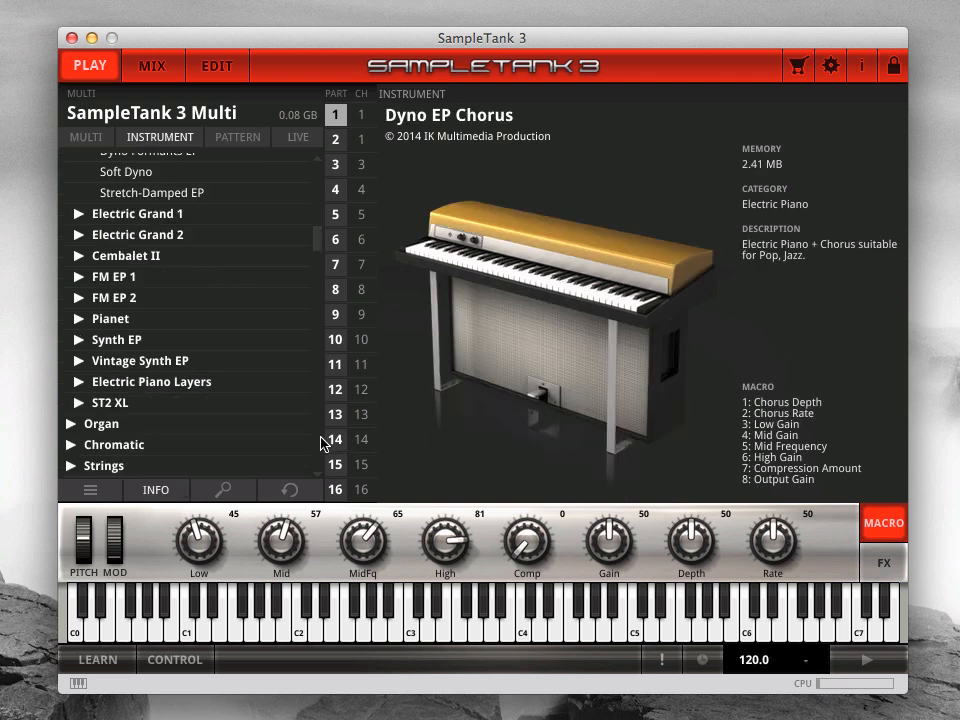
left_click(160, 252)
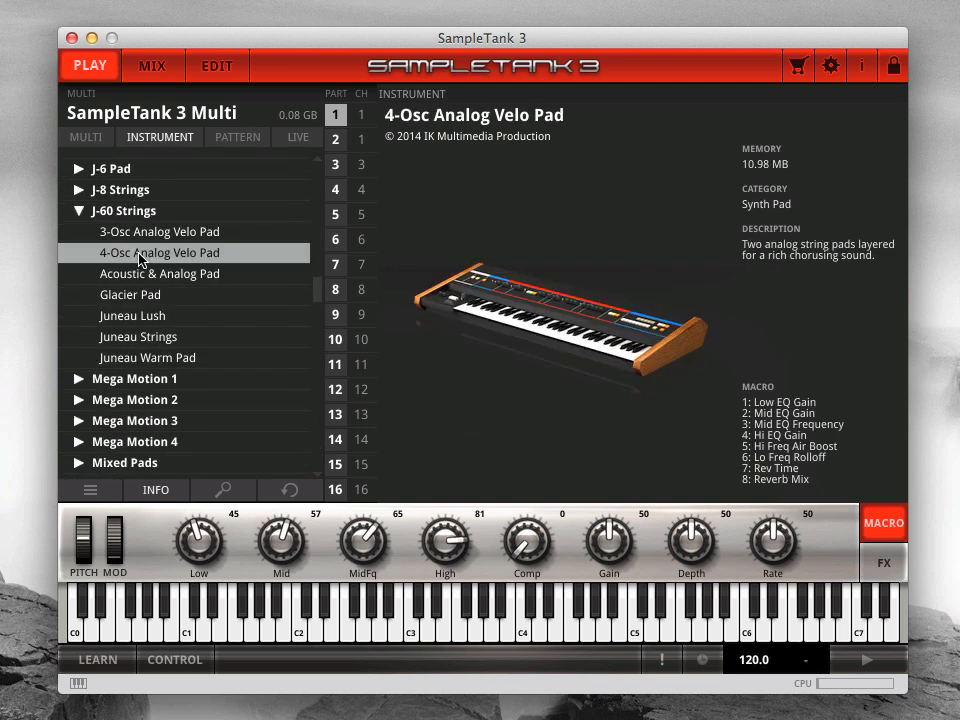
left_click(78, 378)
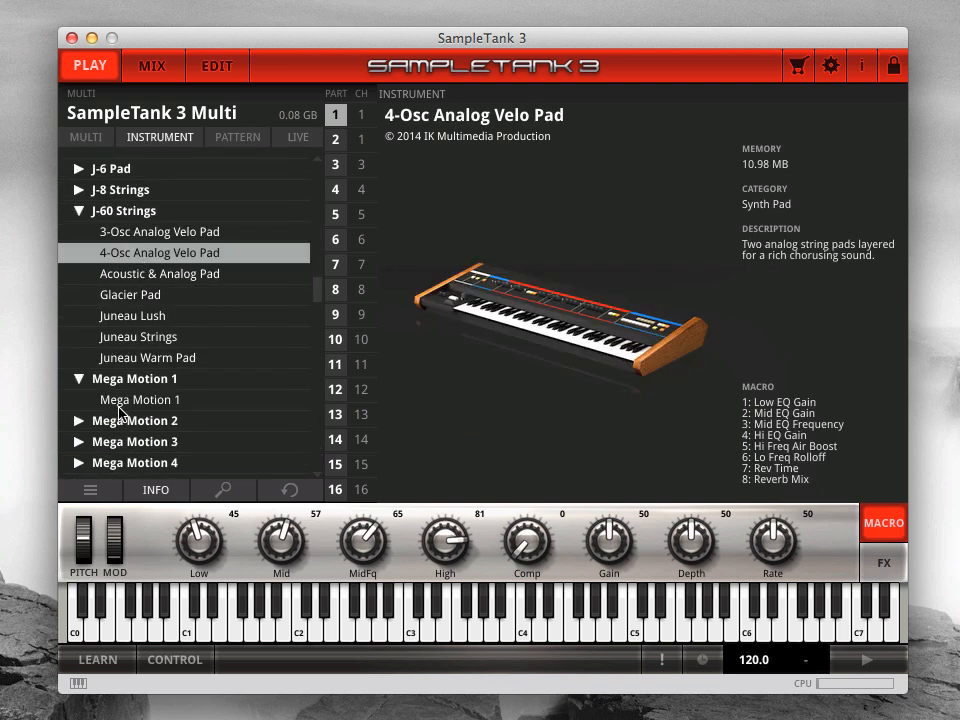
left_click(140, 400)
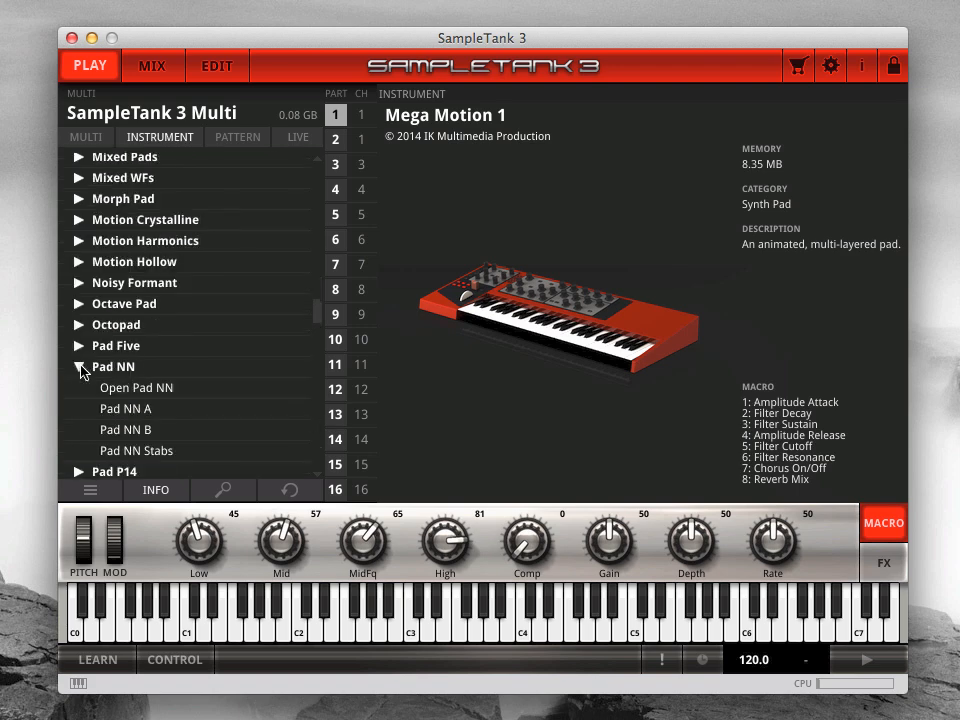
left_click(126, 414)
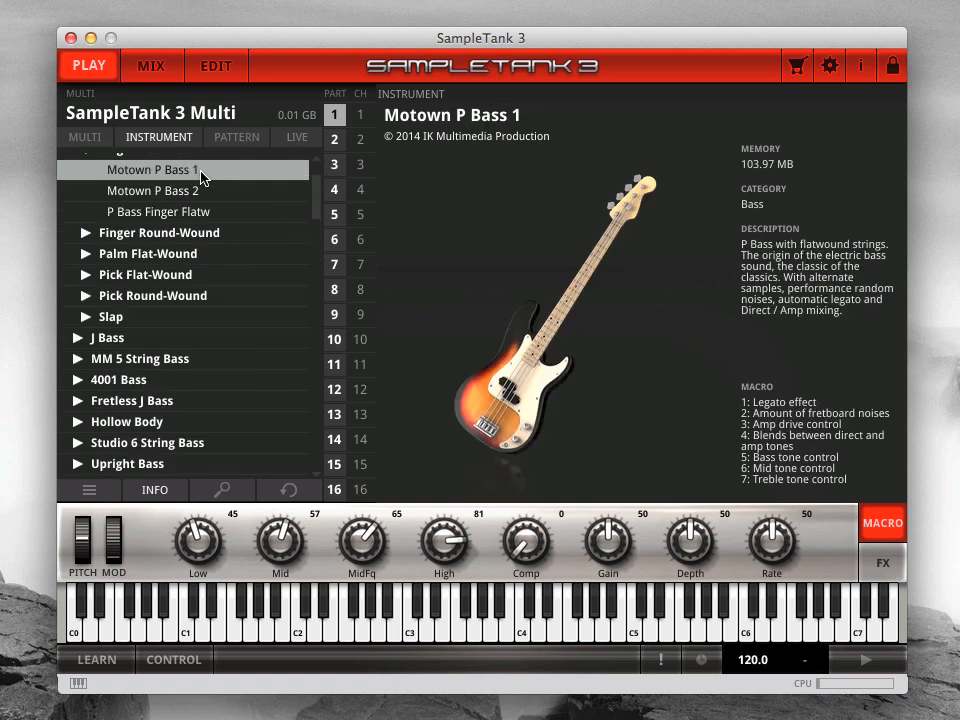
mouse_move(228, 174)
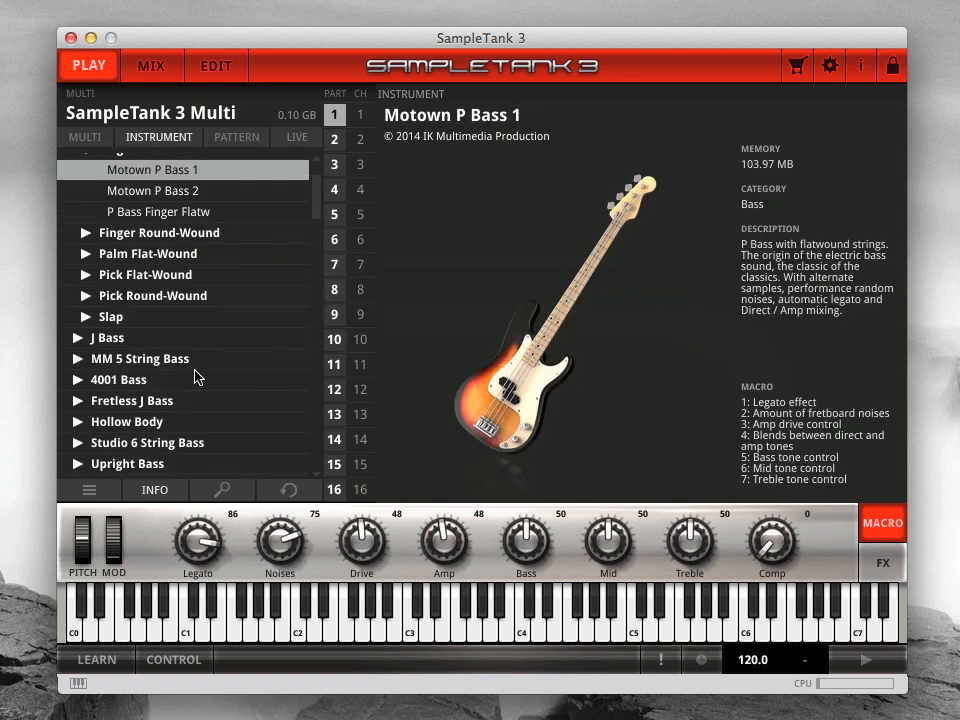
mouse_move(276, 586)
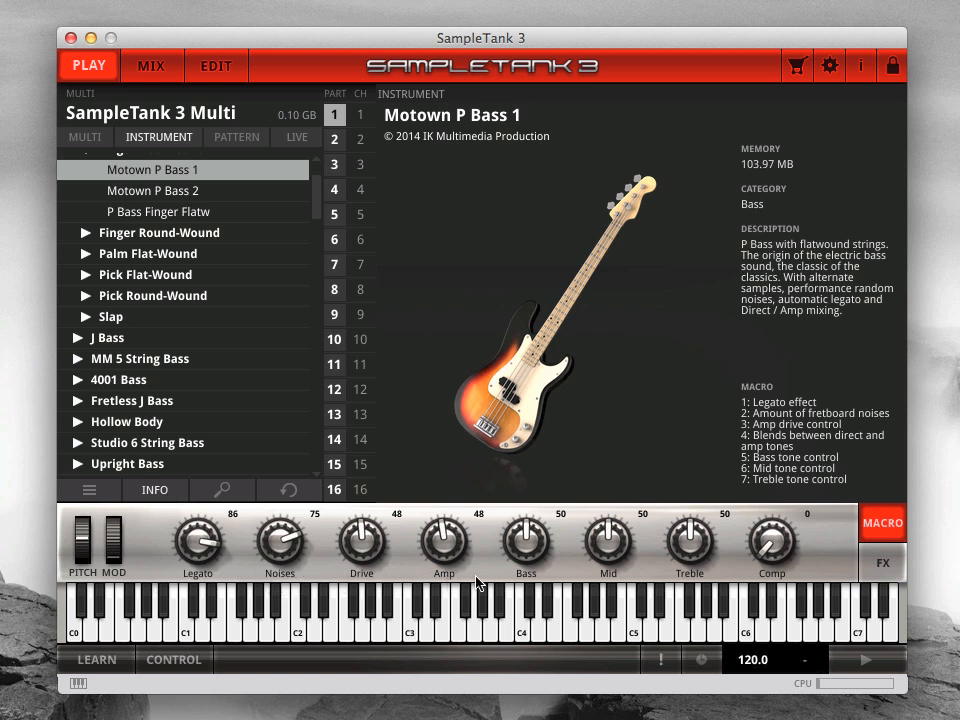
mouse_move(672, 578)
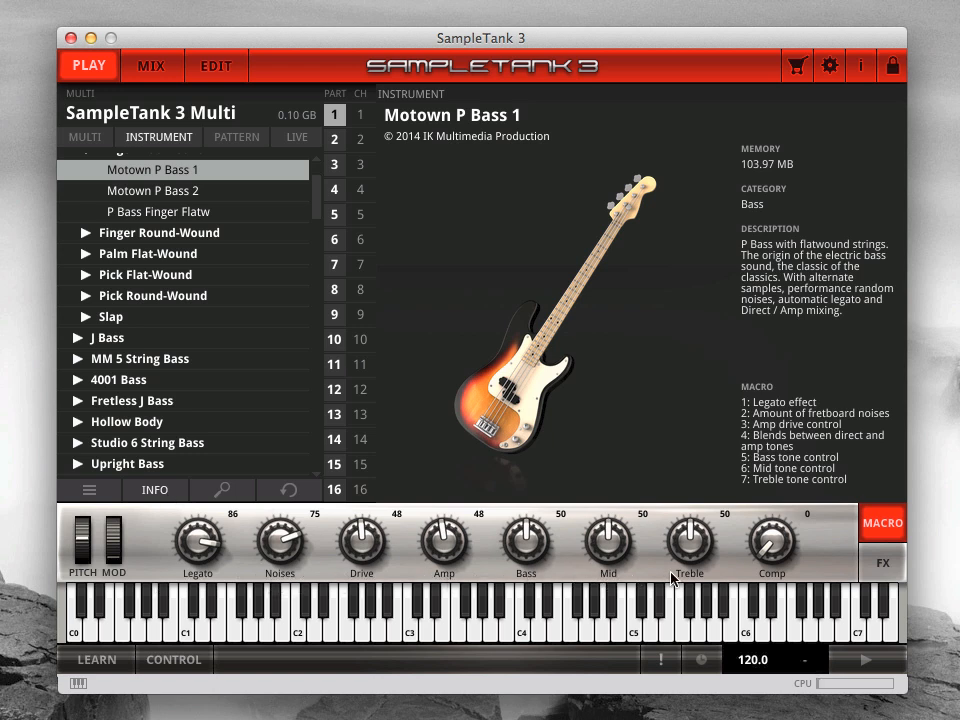
mouse_move(768, 584)
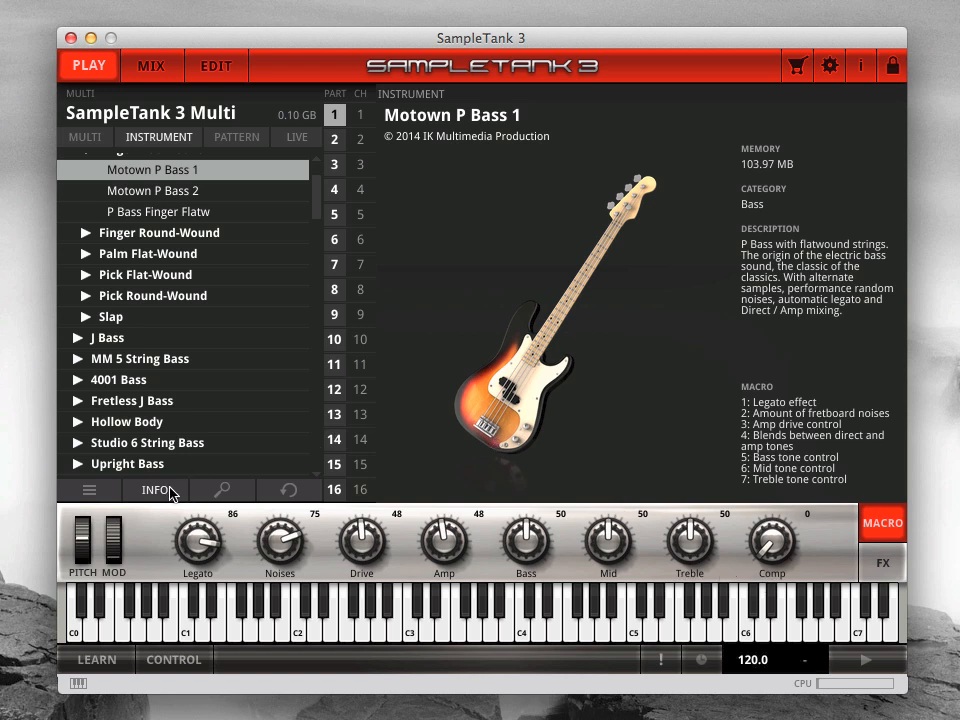
left_click(152, 64)
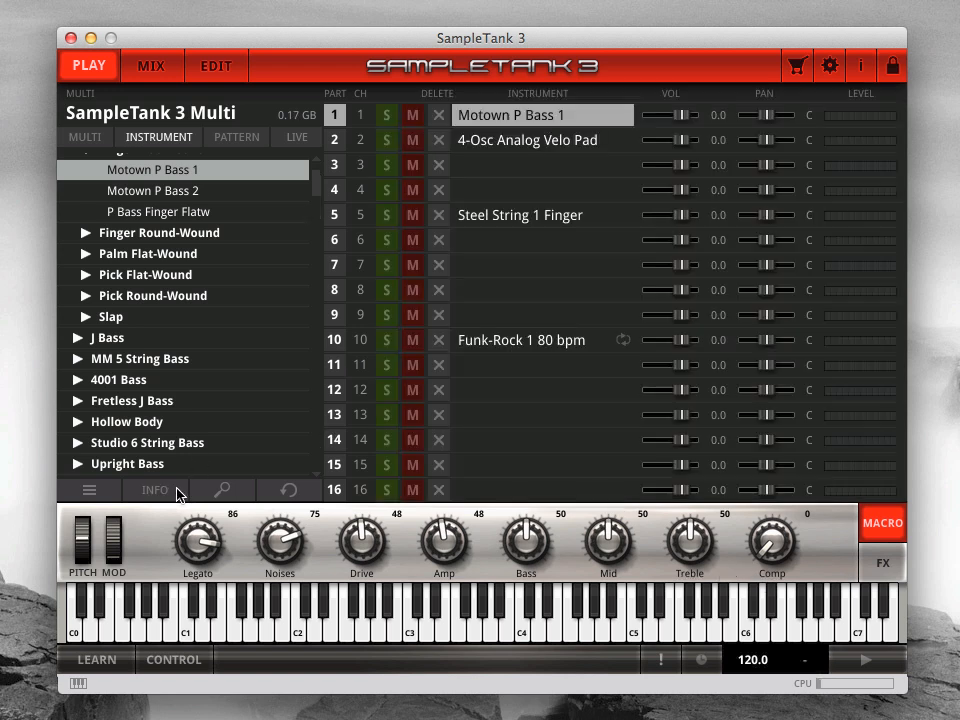
left_click(222, 490)
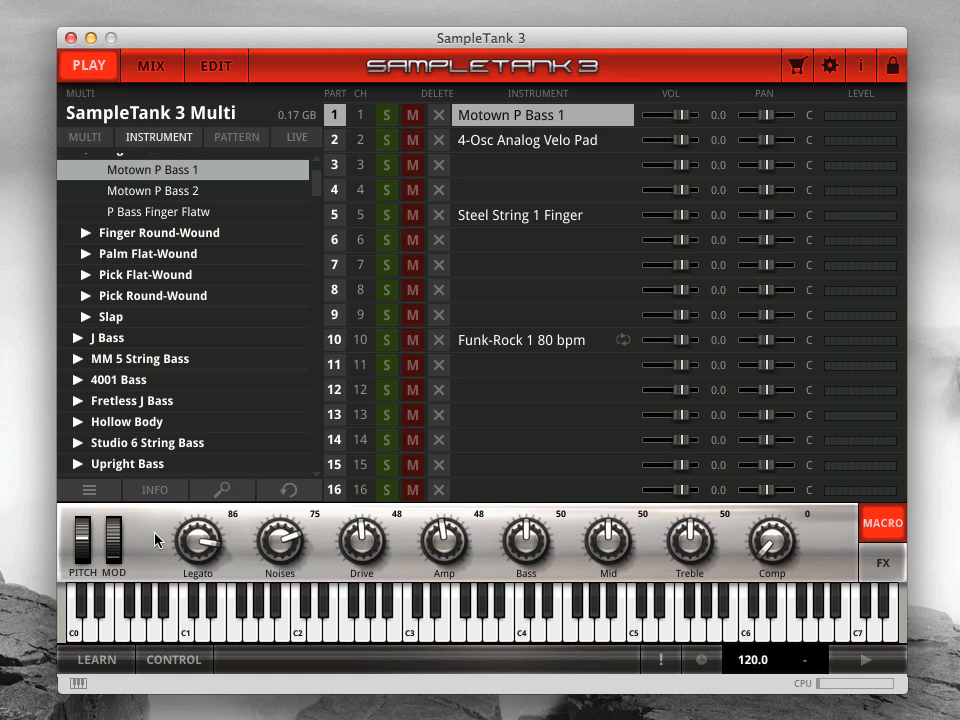
mouse_move(824, 520)
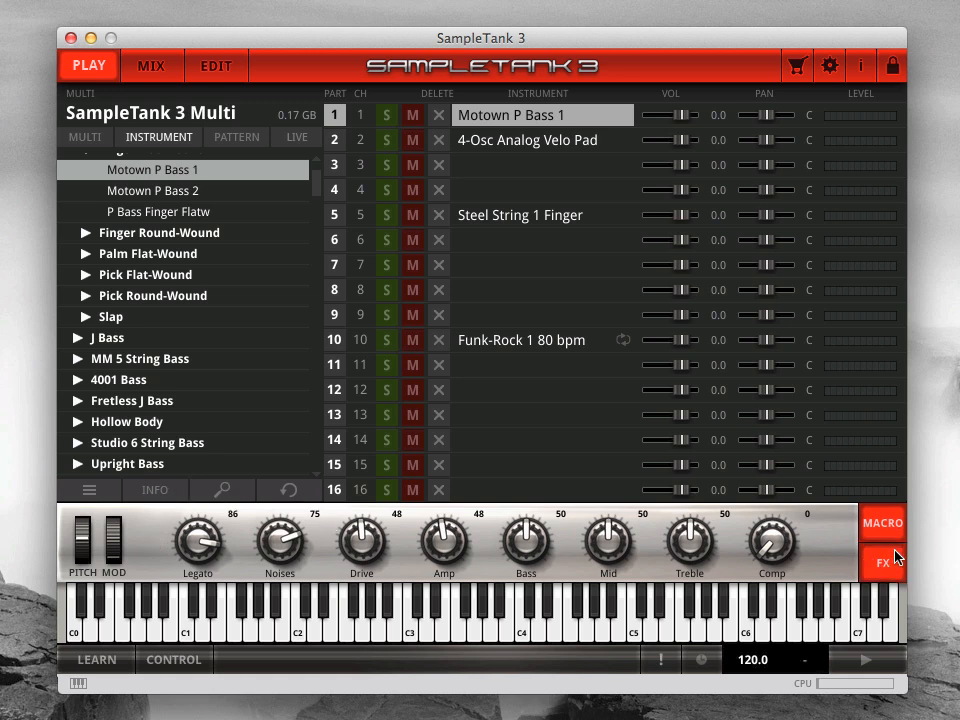
- Set part 1's fifth insert effect to British Tube Lead and raise its tone knobs
left_click(882, 562)
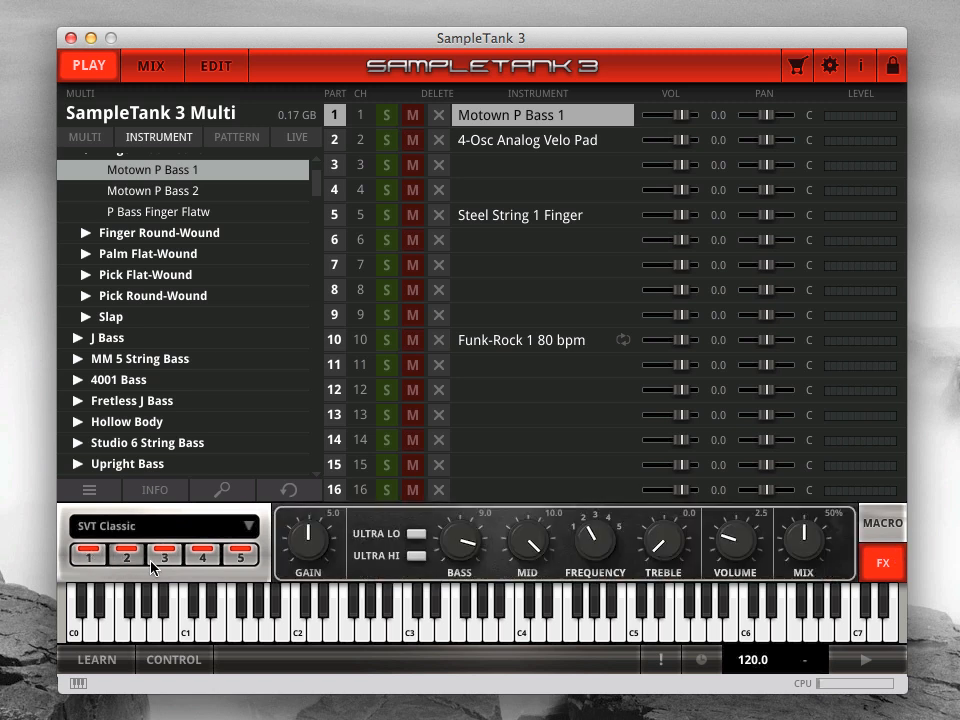
left_click(202, 554)
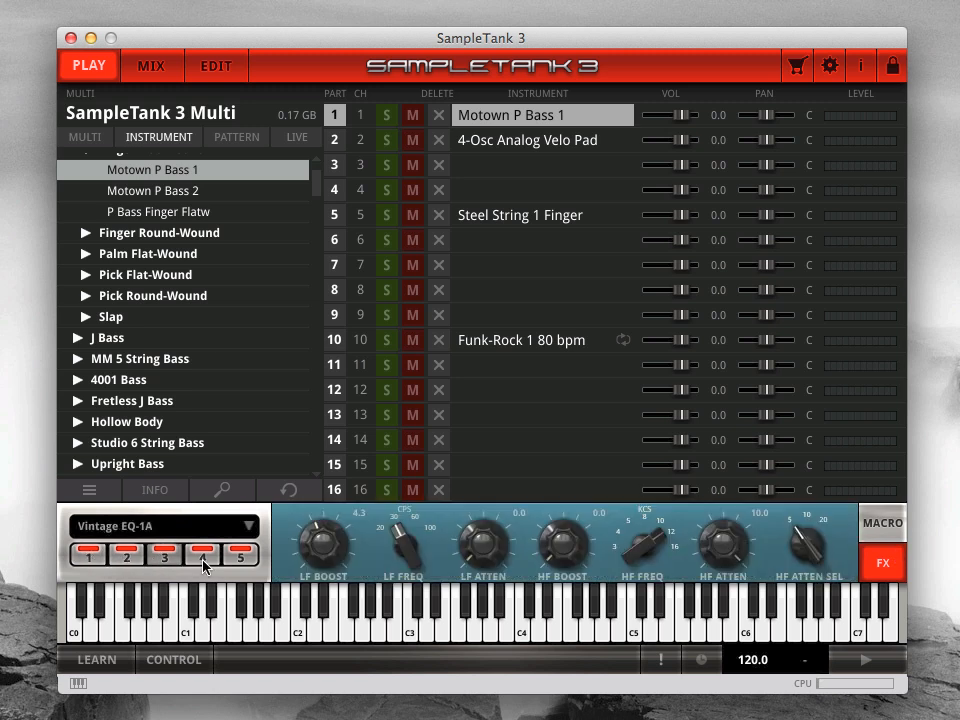
left_click(204, 556)
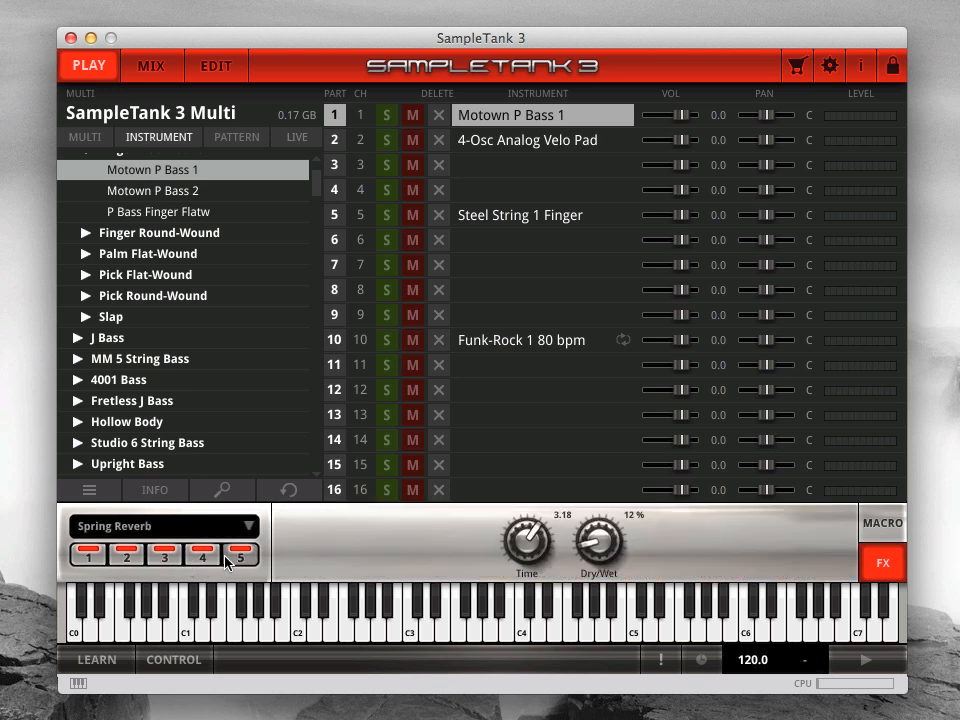
left_click(126, 556)
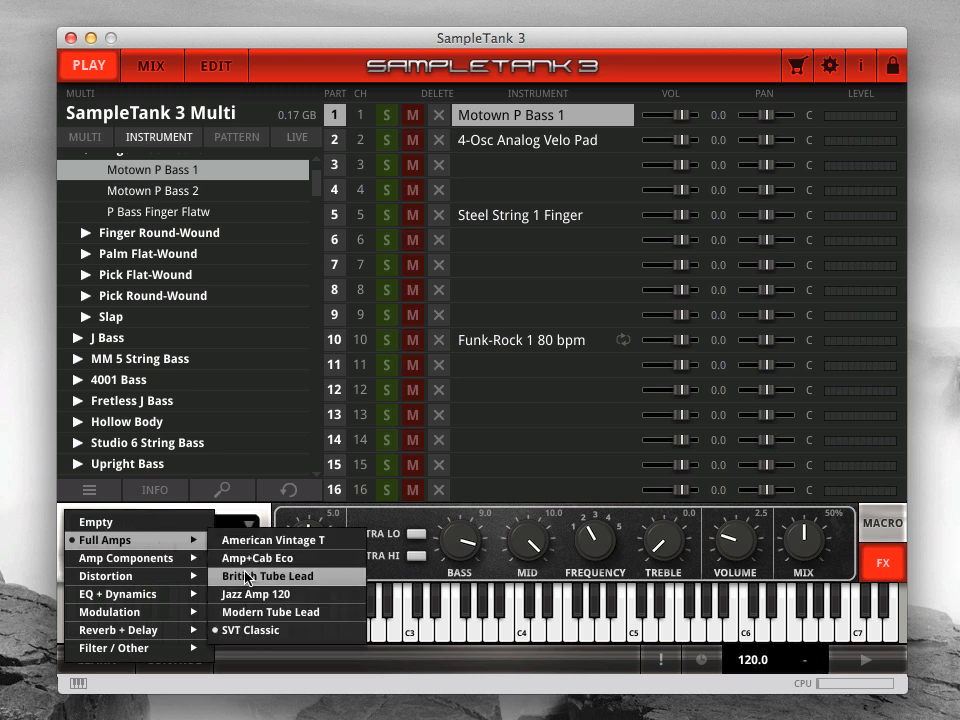
left_click(268, 576)
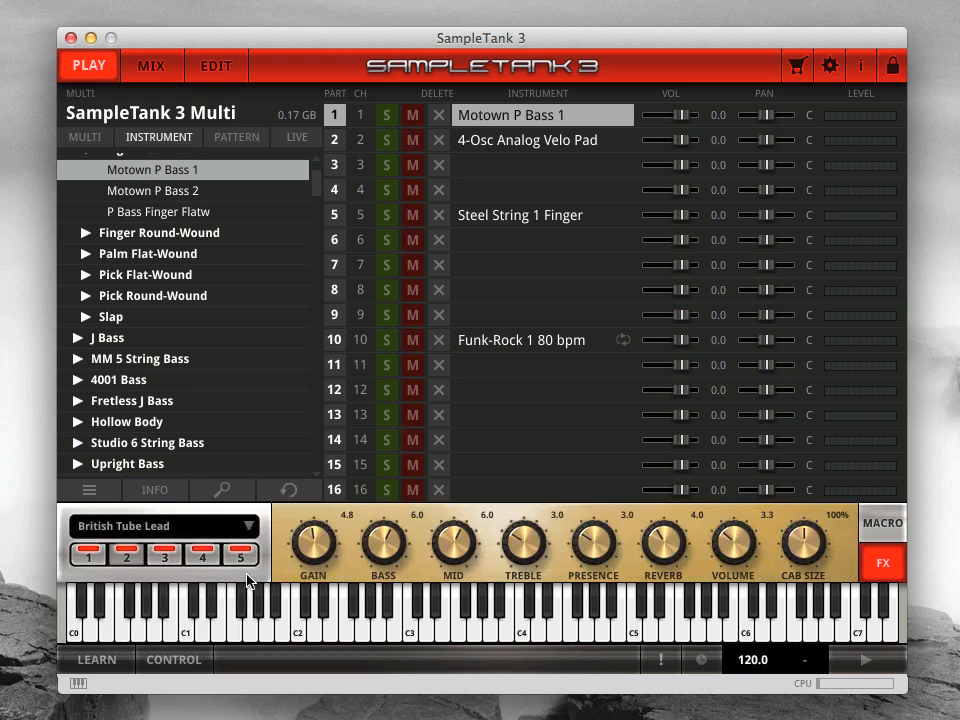
mouse_move(392, 552)
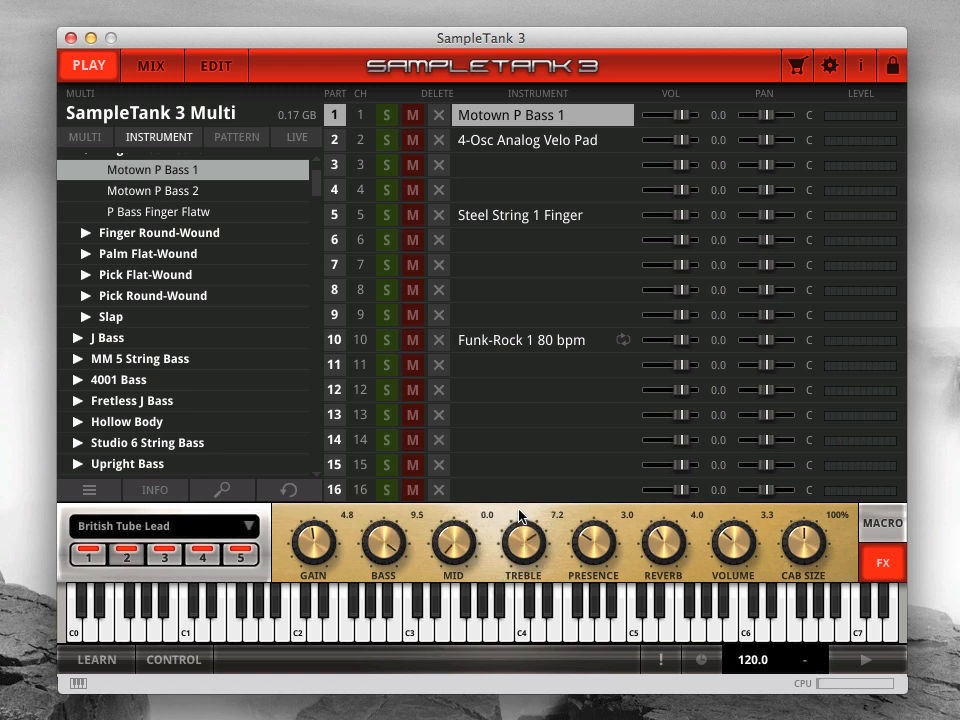
left_click_drag(520, 544, 524, 520)
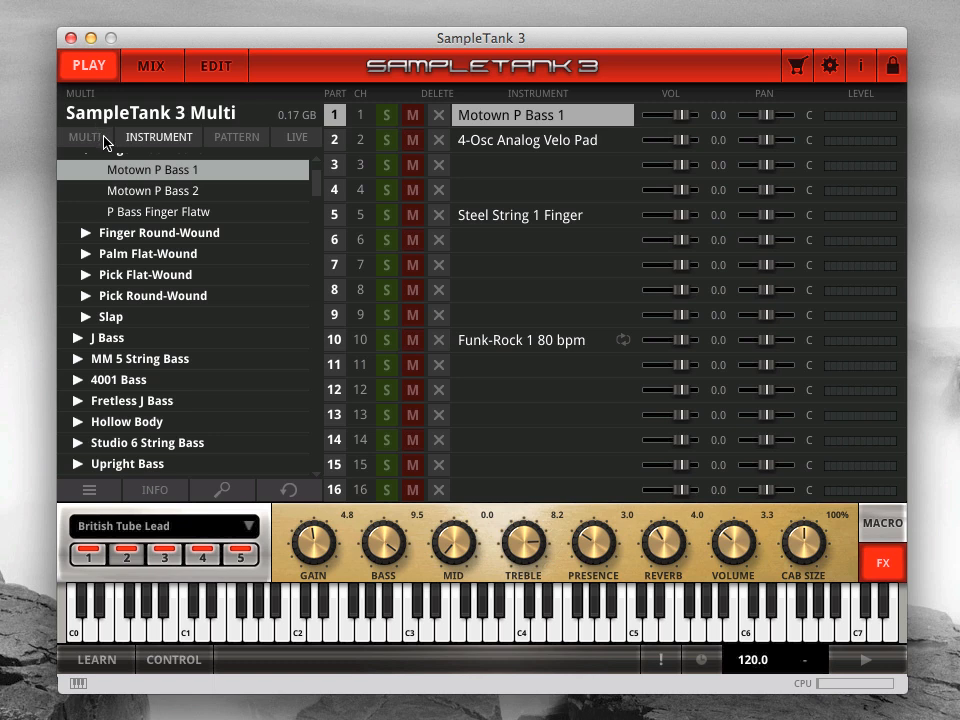
left_click(84, 136)
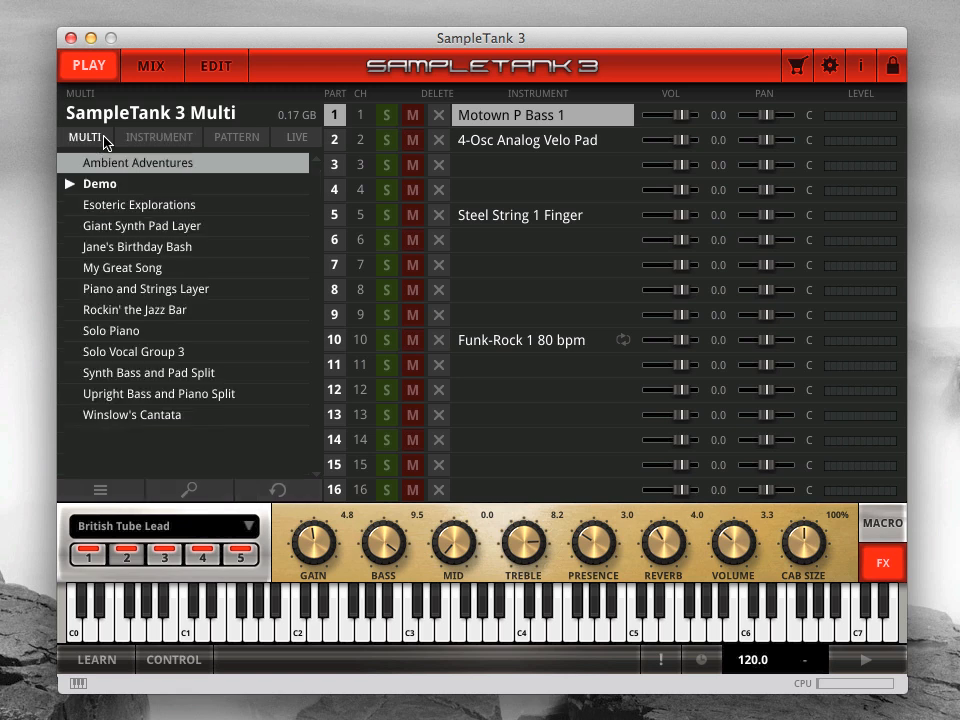
- Check the multi file menu, search the multis for 'Giant', then clear the search
left_click(100, 488)
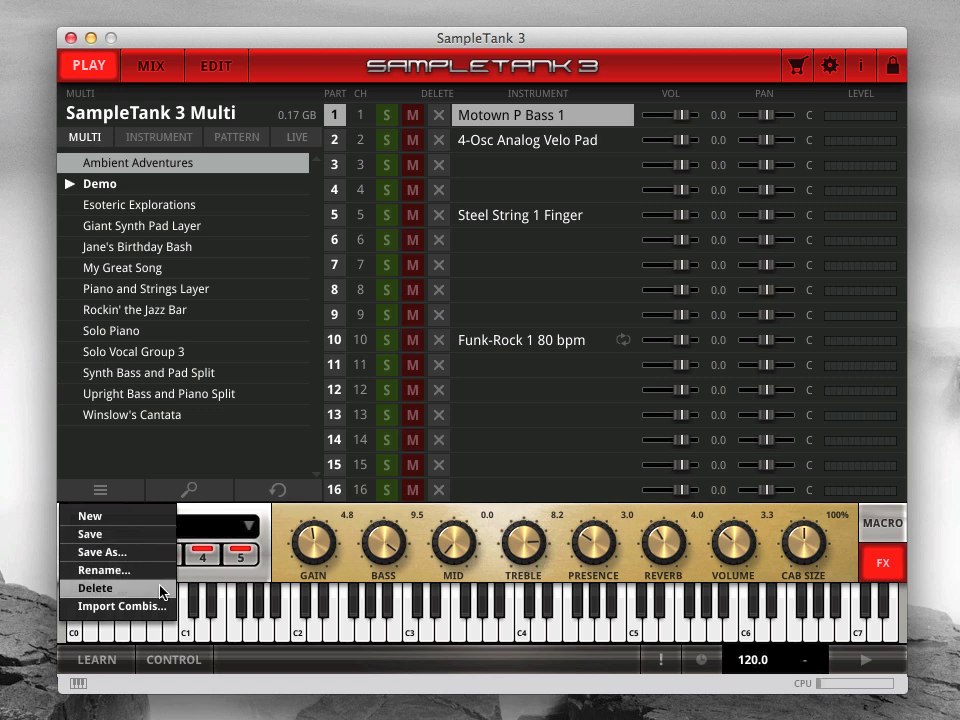
mouse_move(164, 610)
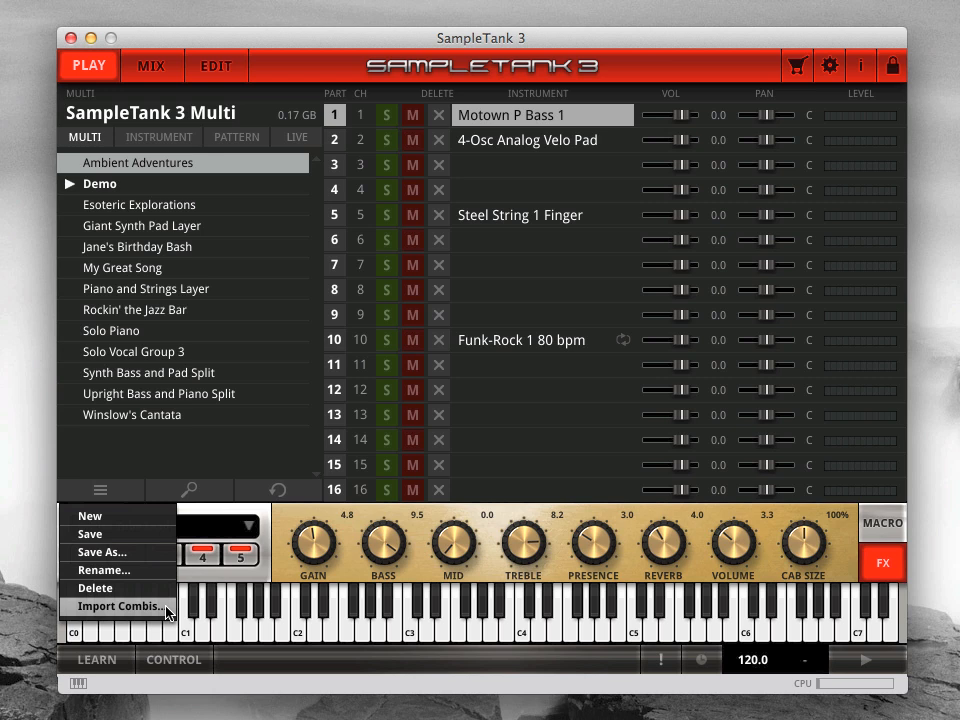
mouse_move(228, 516)
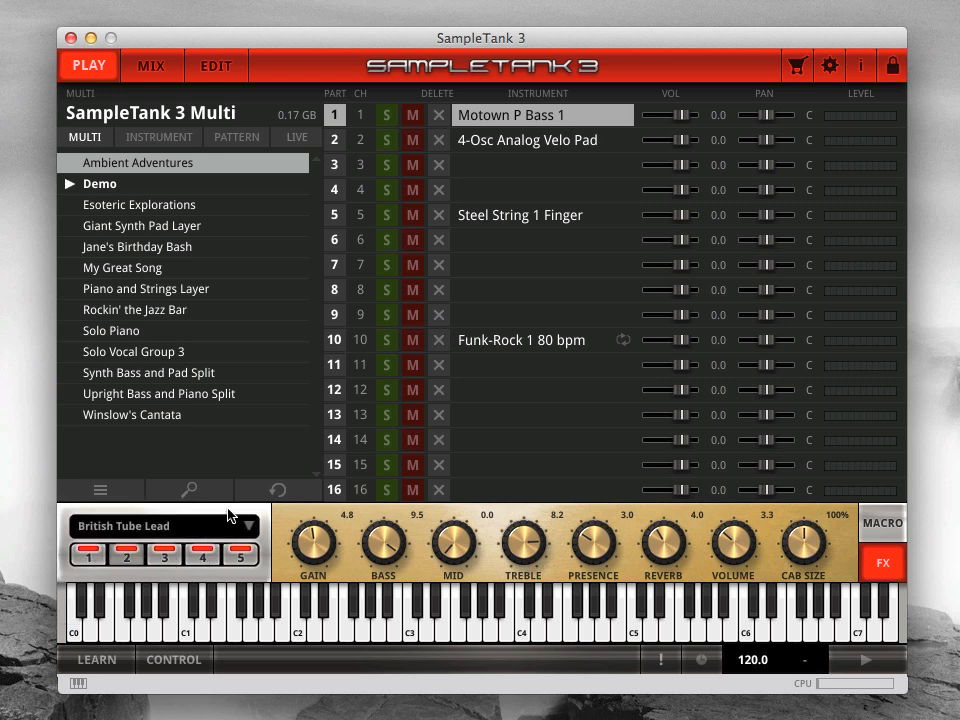
left_click(188, 488)
type("Giant")
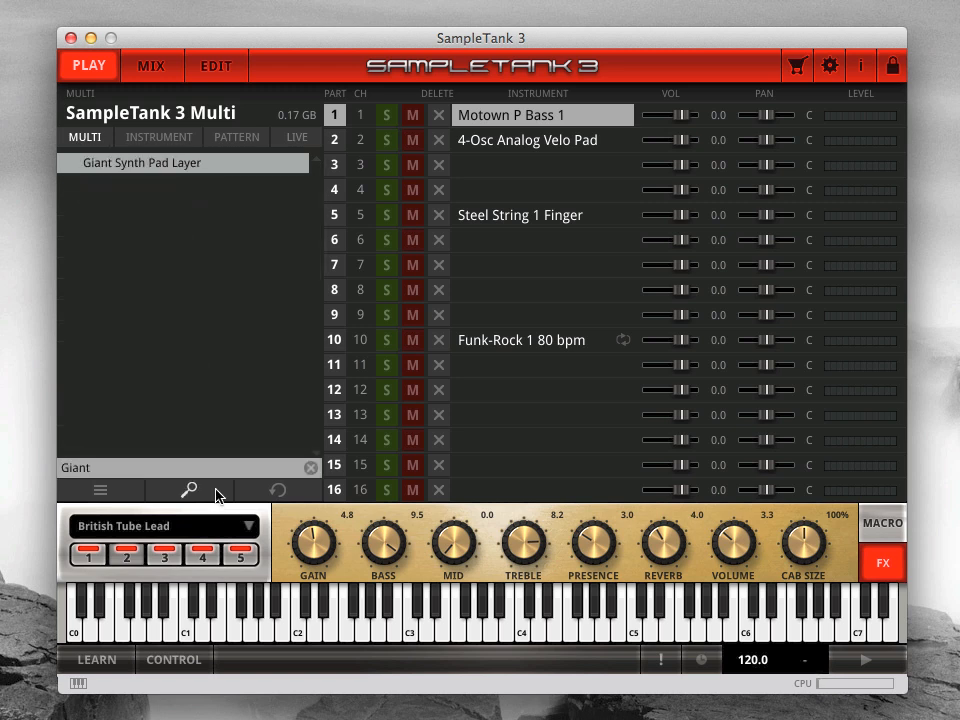
left_click(312, 468)
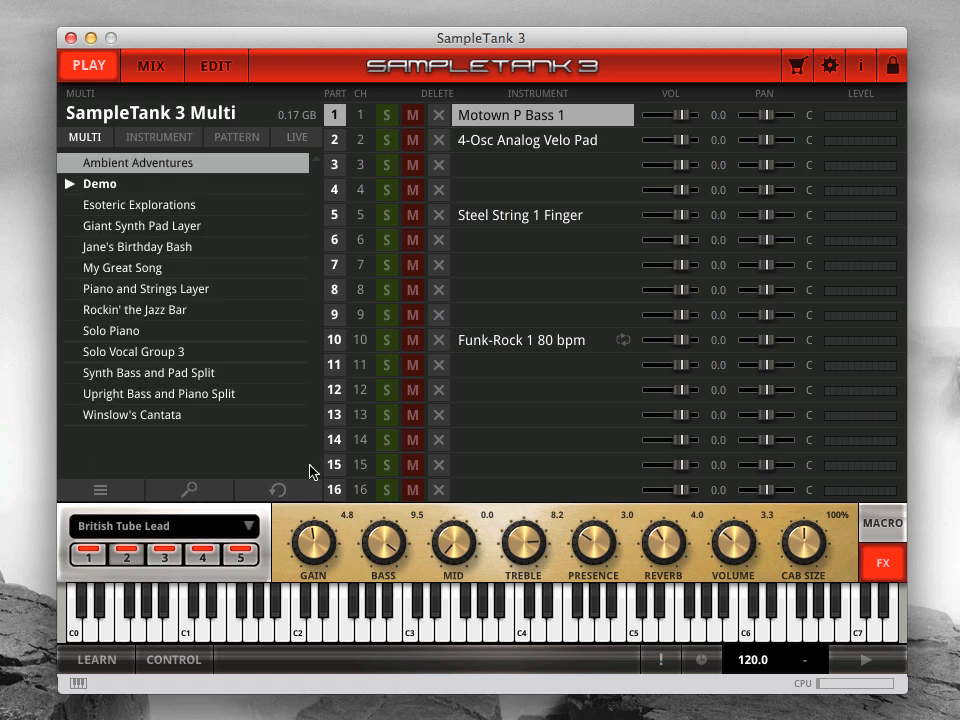
mouse_move(304, 496)
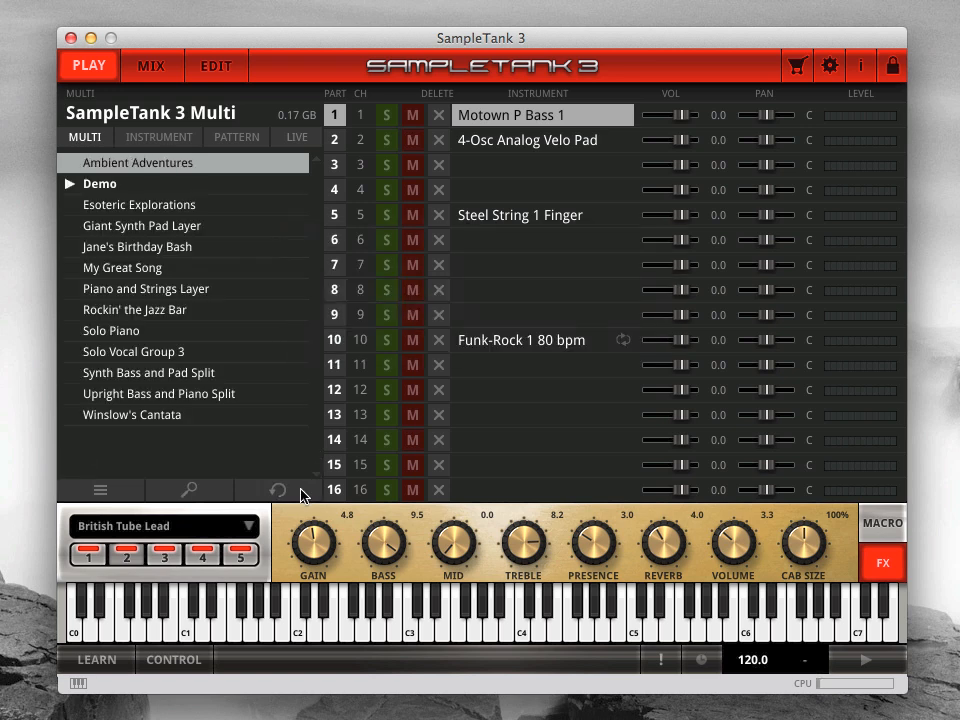
- Load Piano and Strings Layer, then Synth Bass and Pad Split, checking Glacier Pad in EDIT
left_click_drag(382, 544, 382, 524)
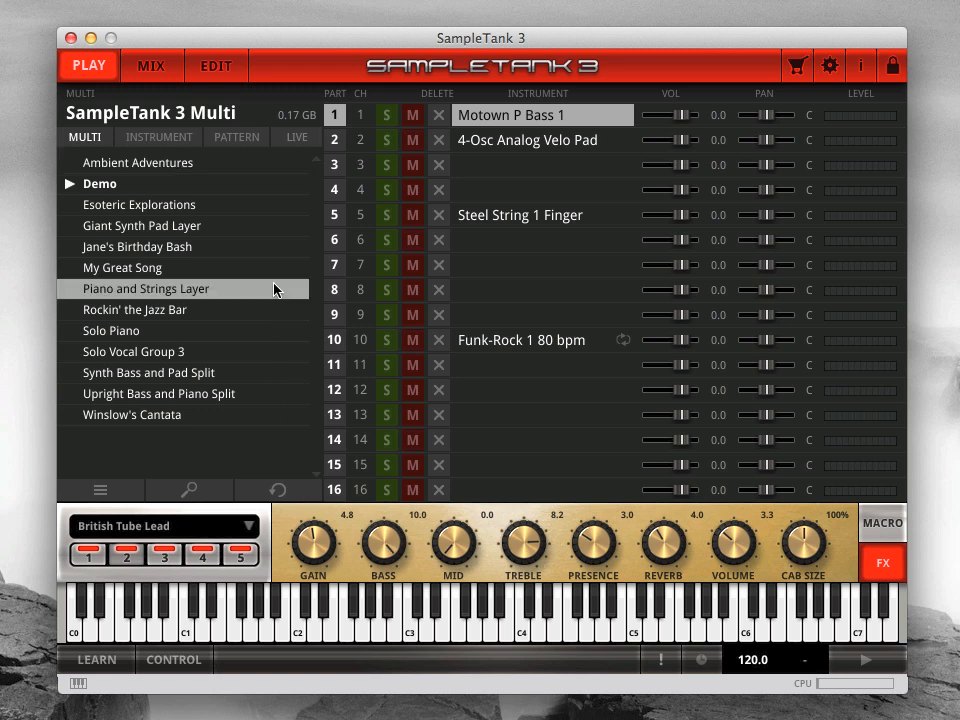
double_click(146, 288)
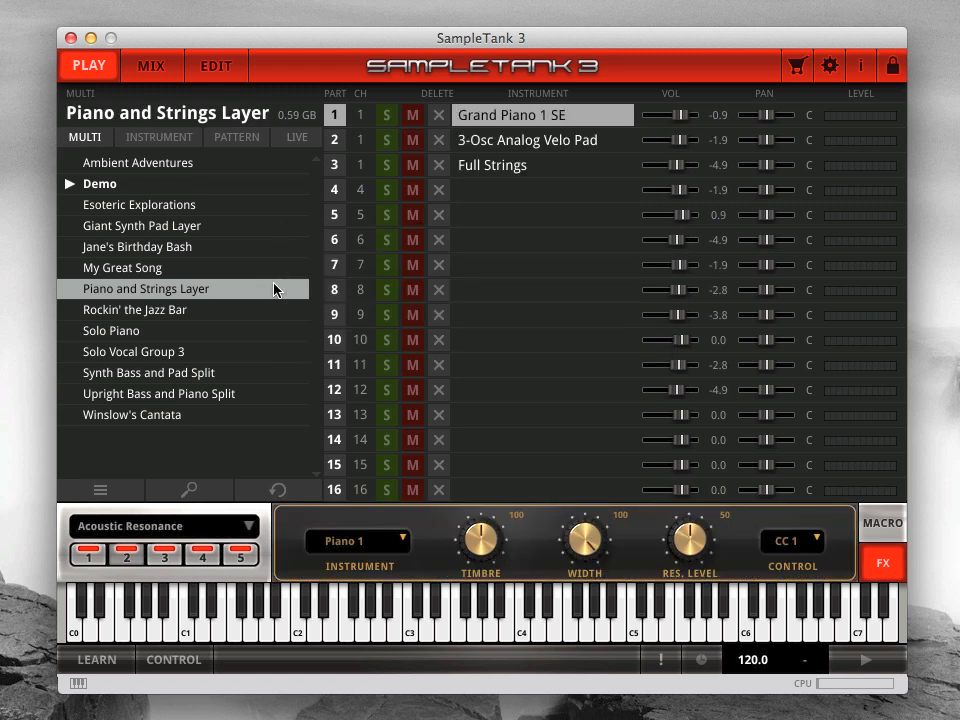
mouse_move(258, 288)
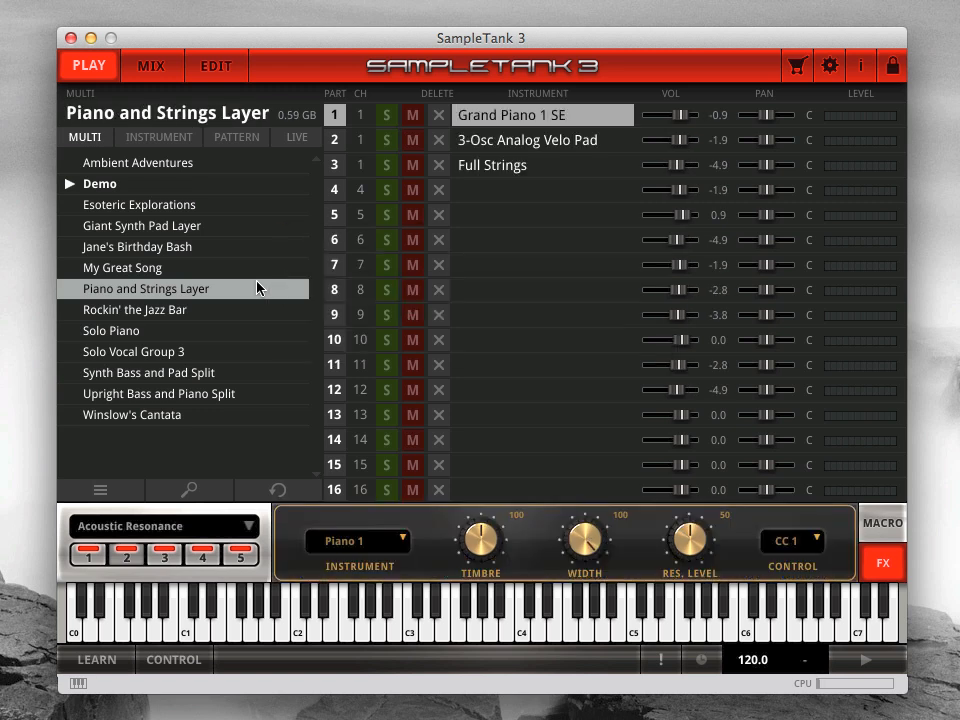
mouse_move(368, 172)
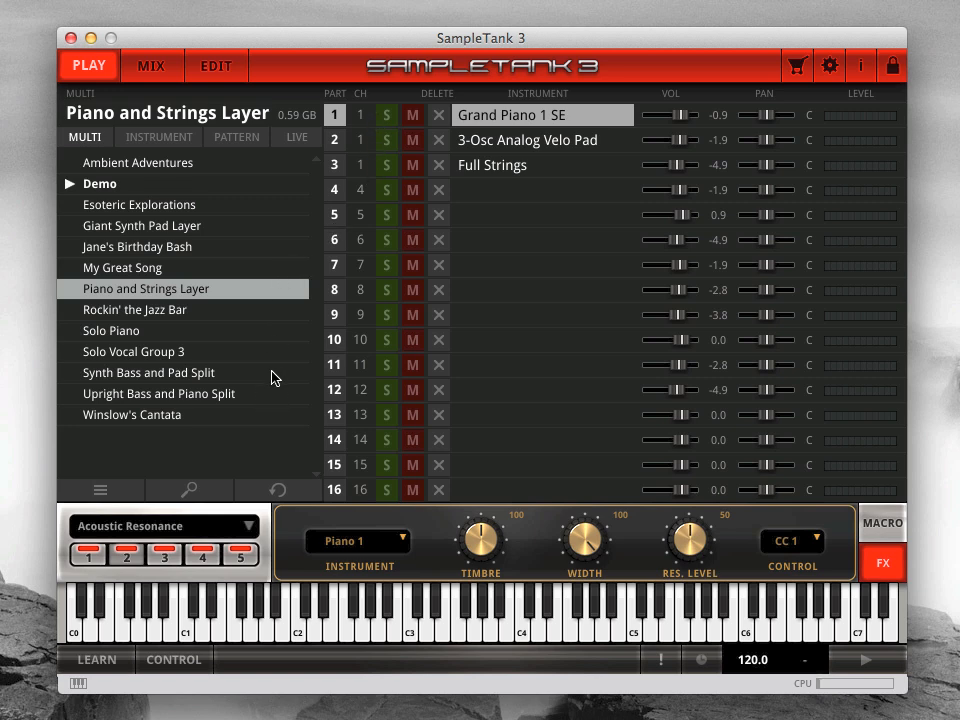
left_click(148, 372)
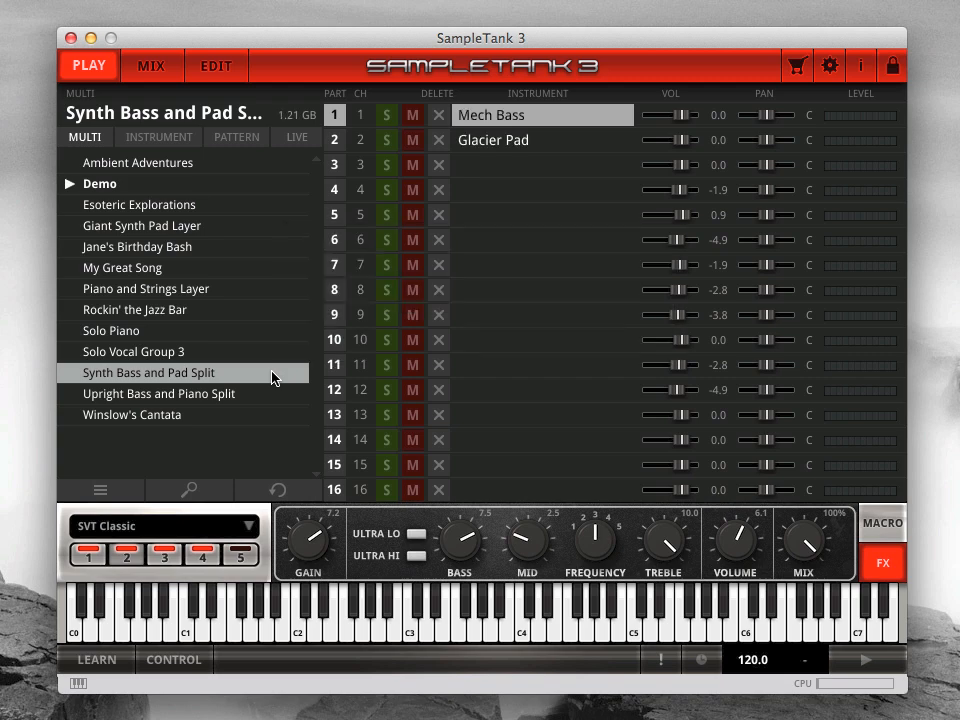
left_click(216, 64)
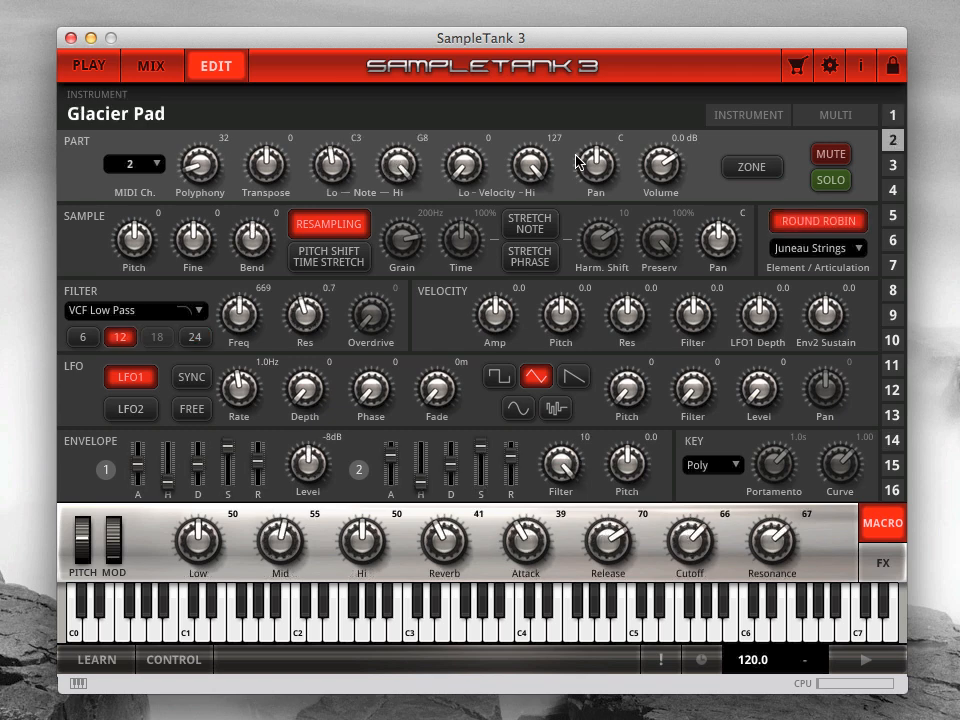
left_click_drag(332, 160, 332, 176)
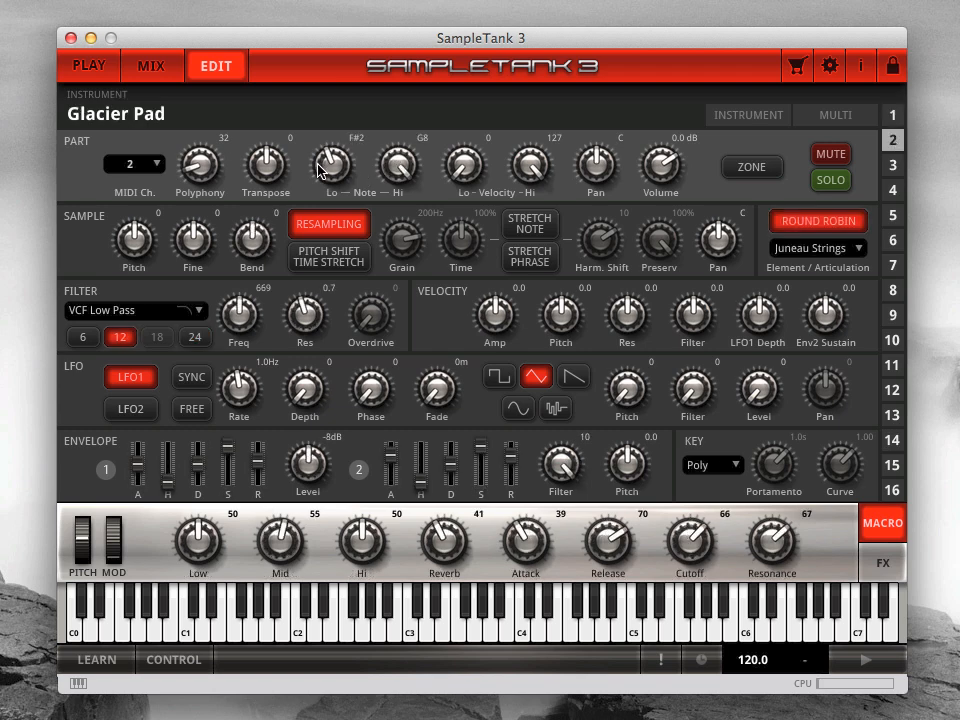
left_click(88, 64)
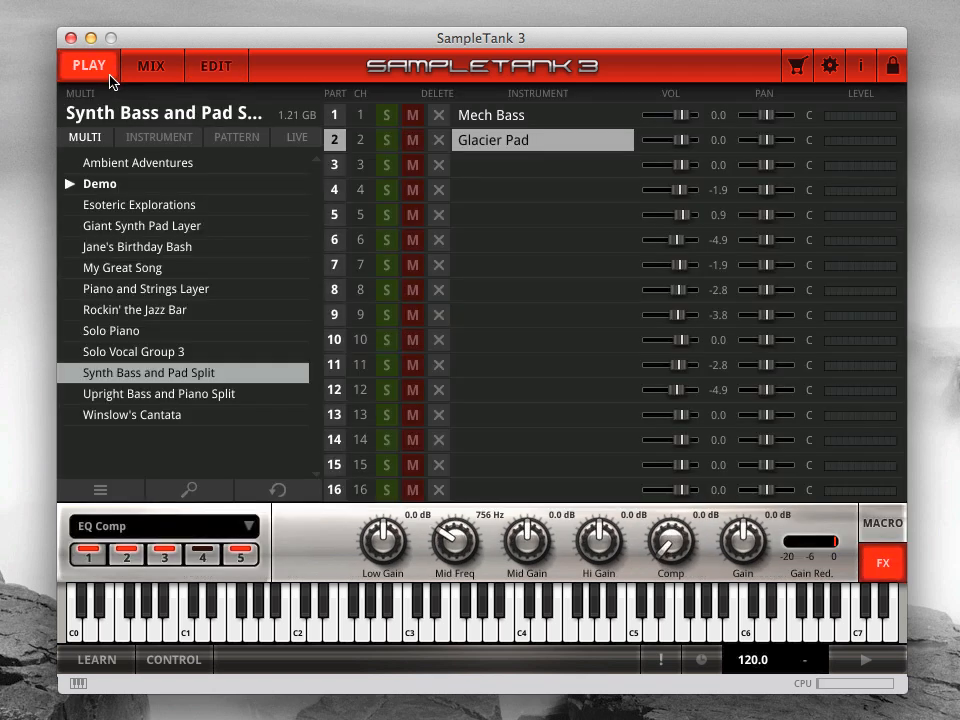